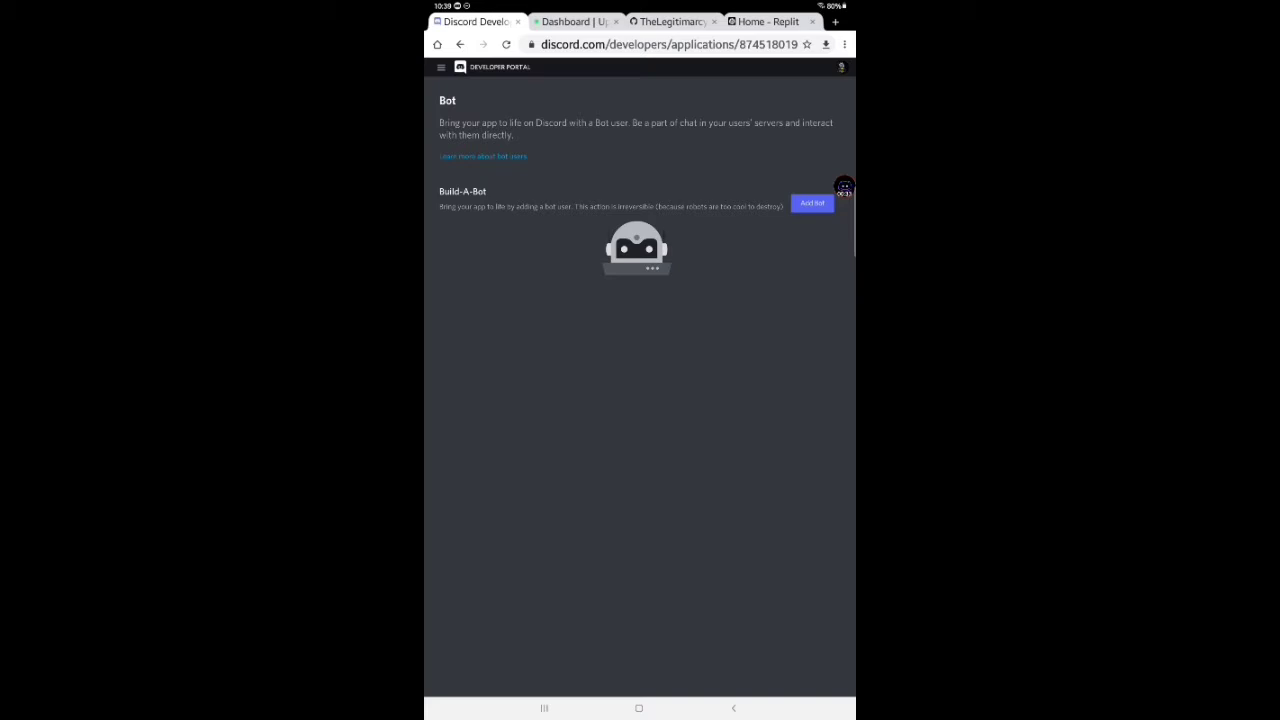
Add a bot user to the application, retrying after the two-factor error until it appears
{"action": "left_click", "coordinate": [812, 204]}
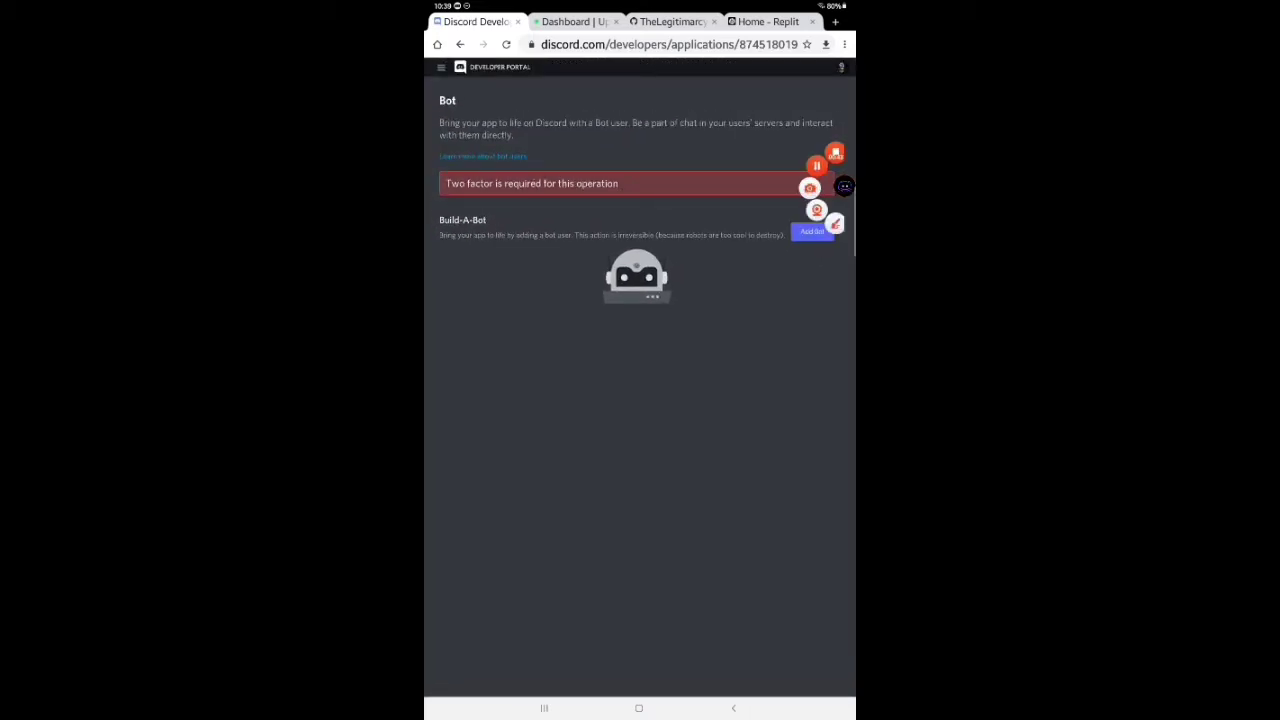
{"action": "left_click", "coordinate": [812, 232]}
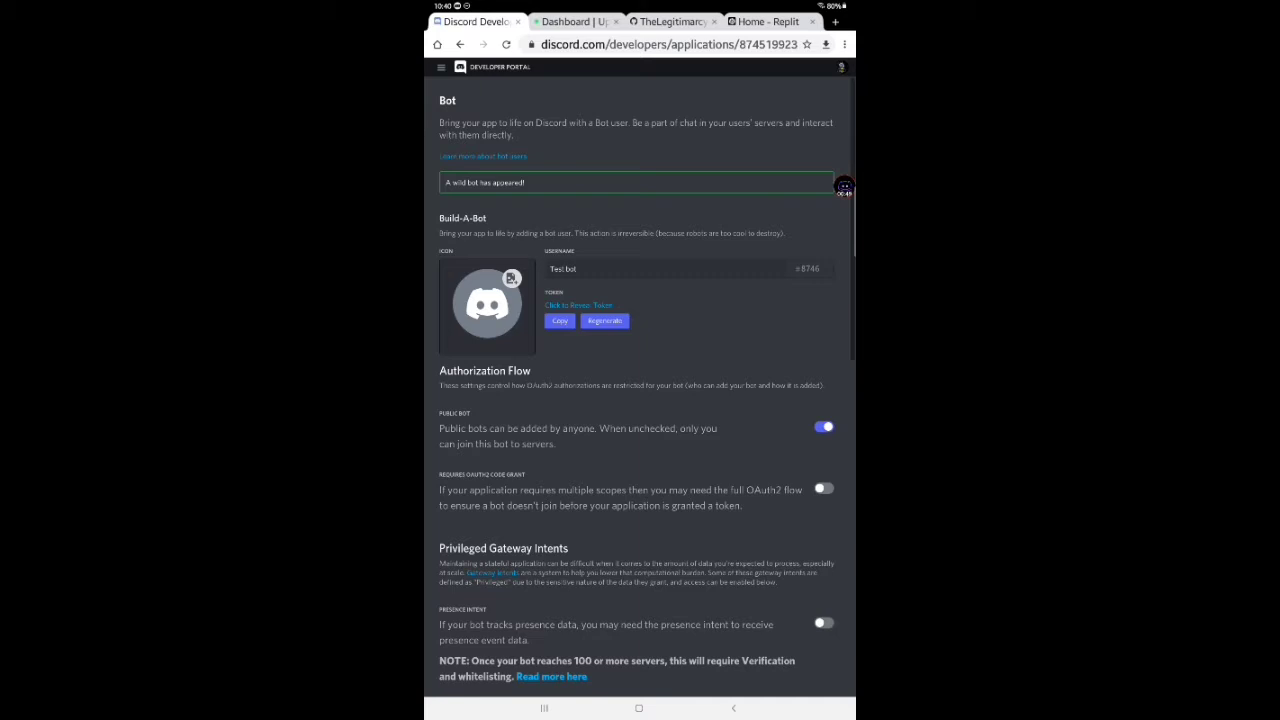
Enable the Presence and Server Members privileged intents and save the bot settings
{"action": "scroll", "scroll_direction": "down", "scroll_amount": 3}
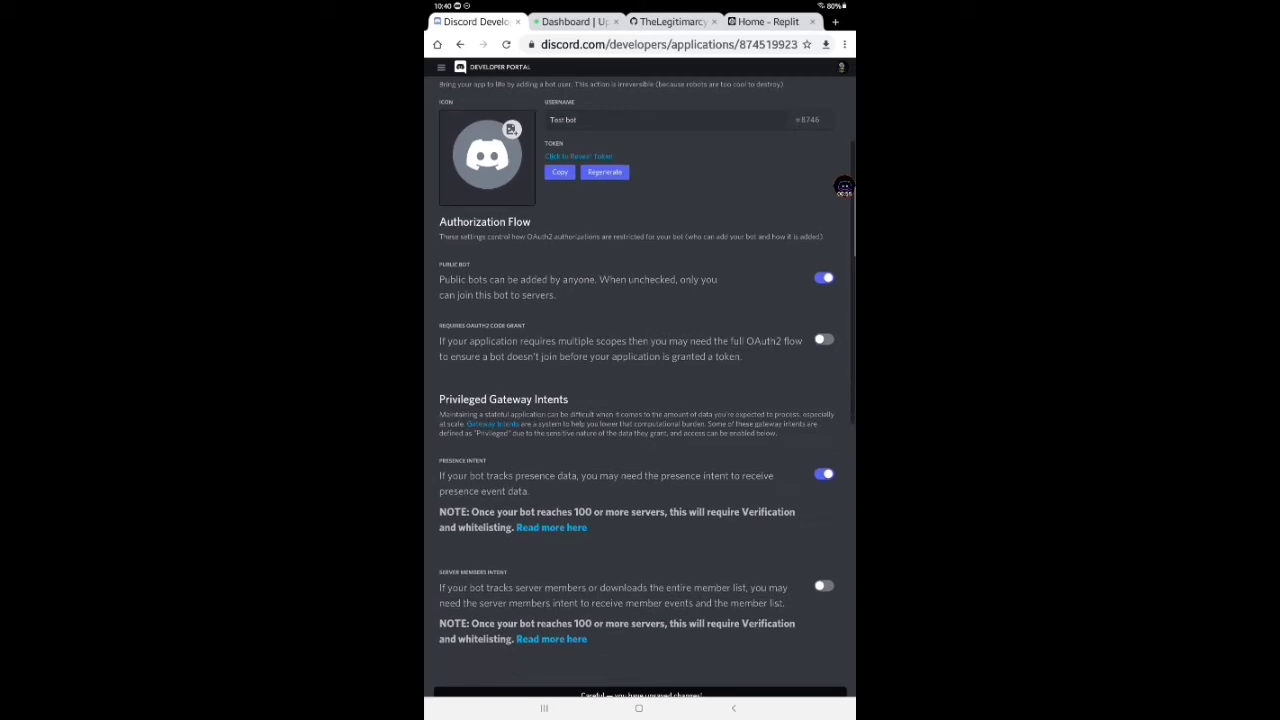
{"action": "left_click", "coordinate": [824, 586]}
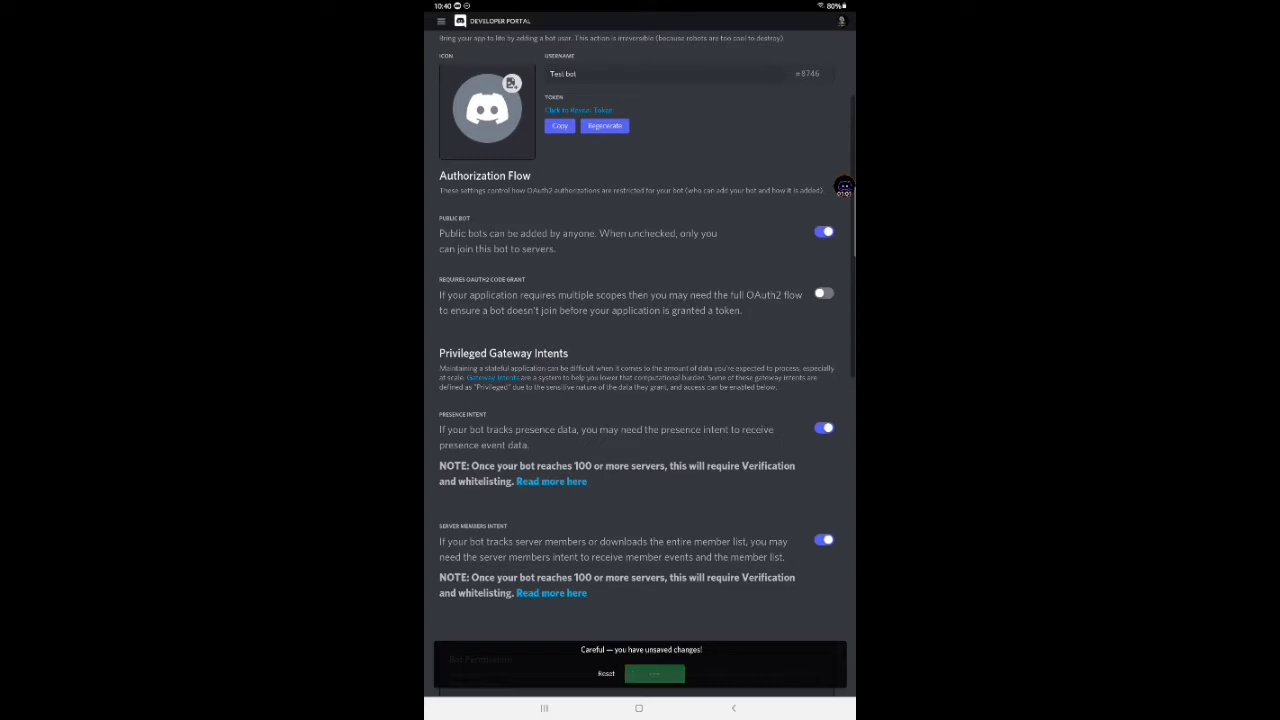
{"action": "left_click", "coordinate": [654, 672]}
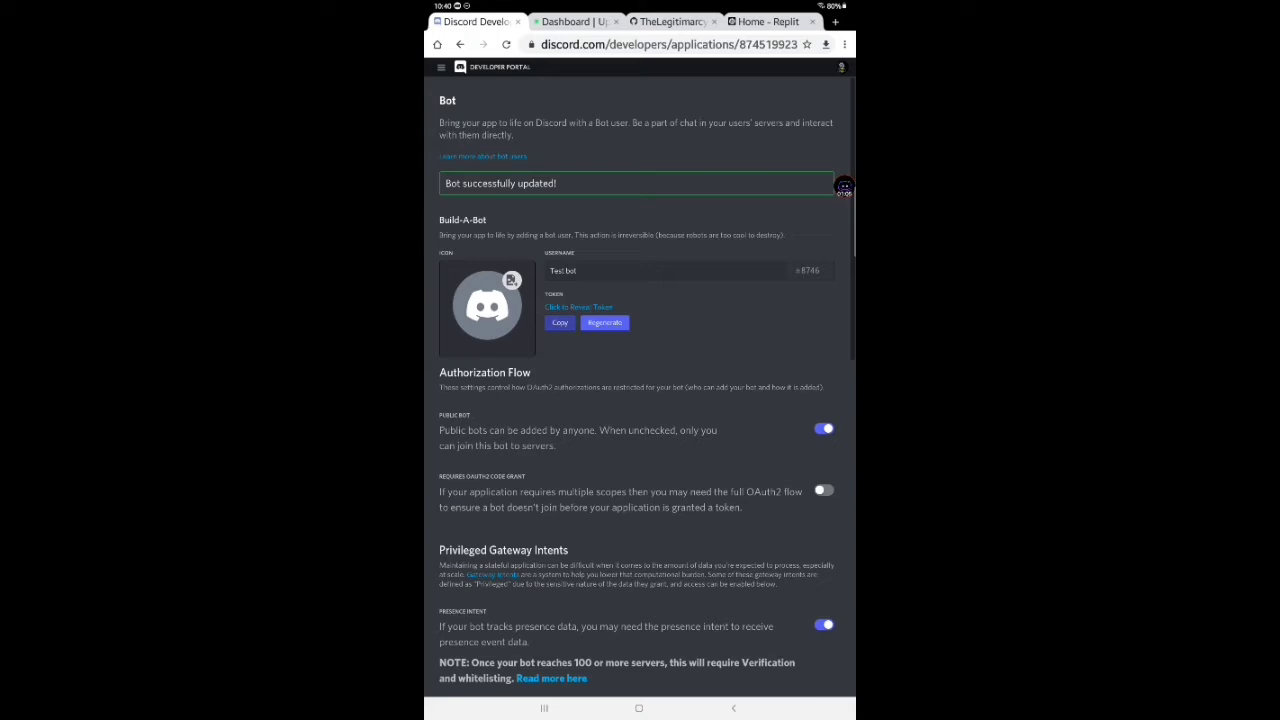
{"action": "left_click", "coordinate": [600, 20]}
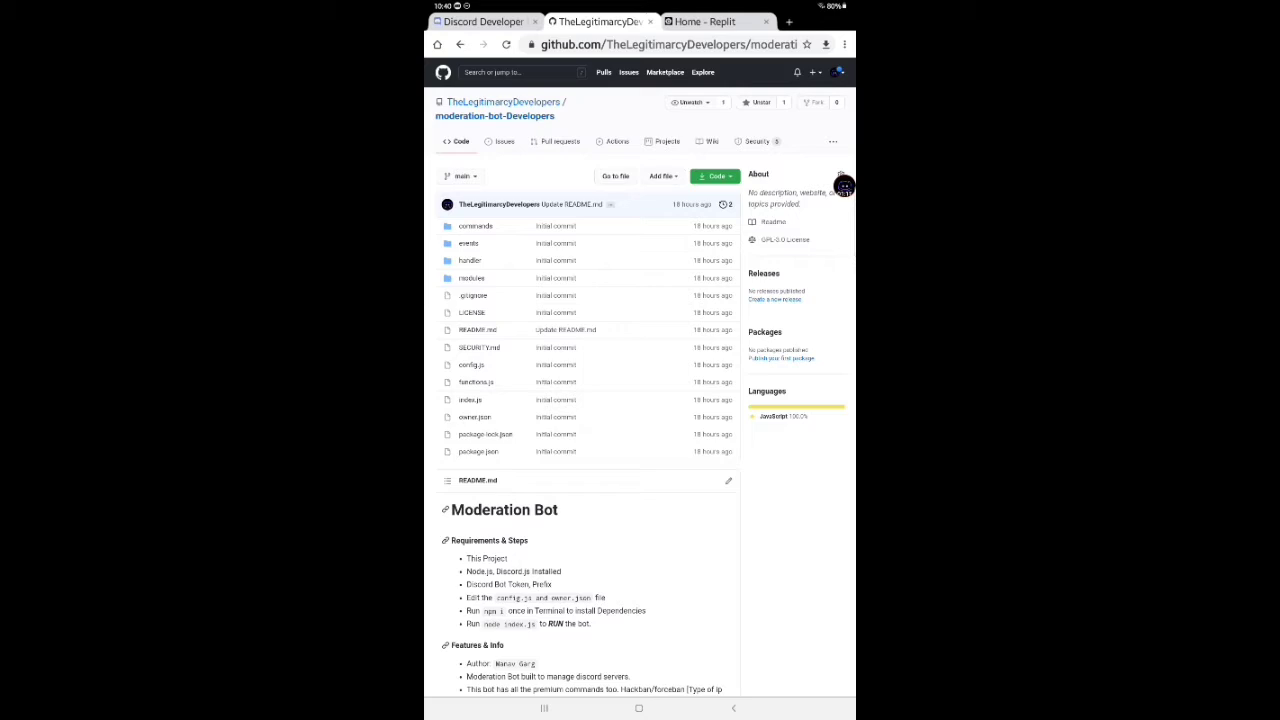
Copy the HTTPS clone URL of the moderation-bot-Developers repository from the Code dropdown
{"action": "left_click", "coordinate": [716, 176]}
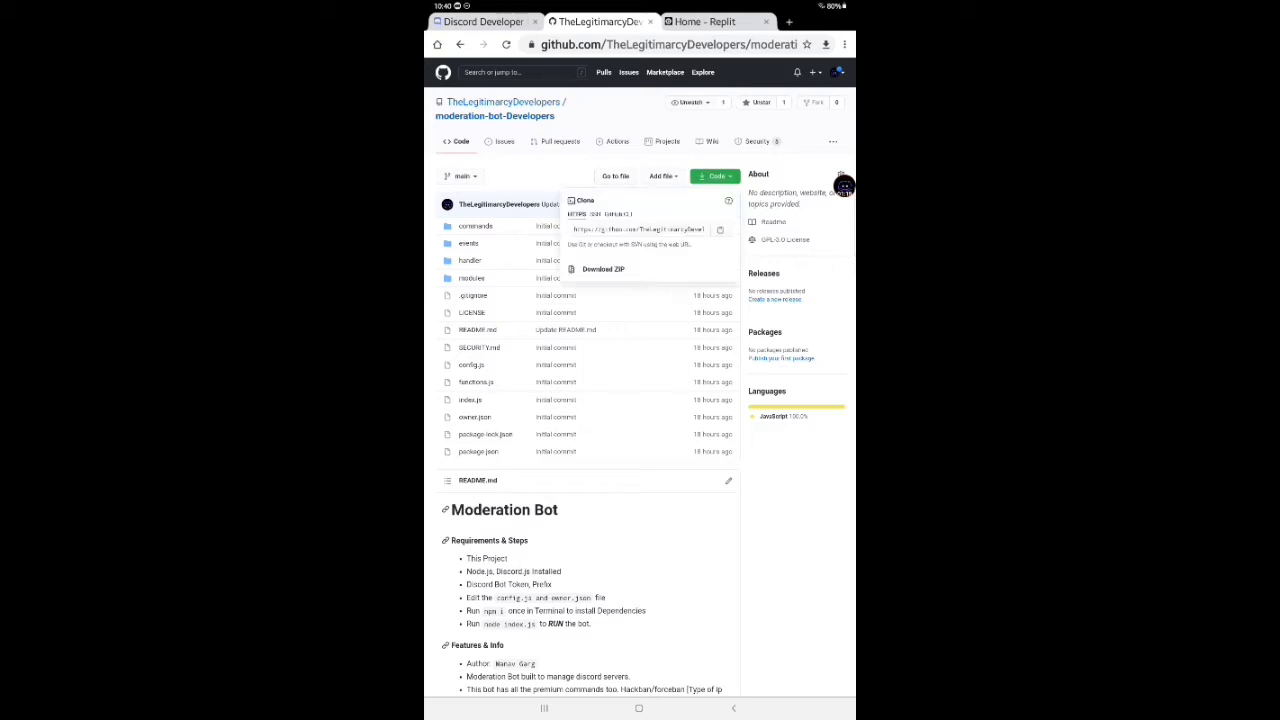
{"action": "left_click", "coordinate": [720, 228]}
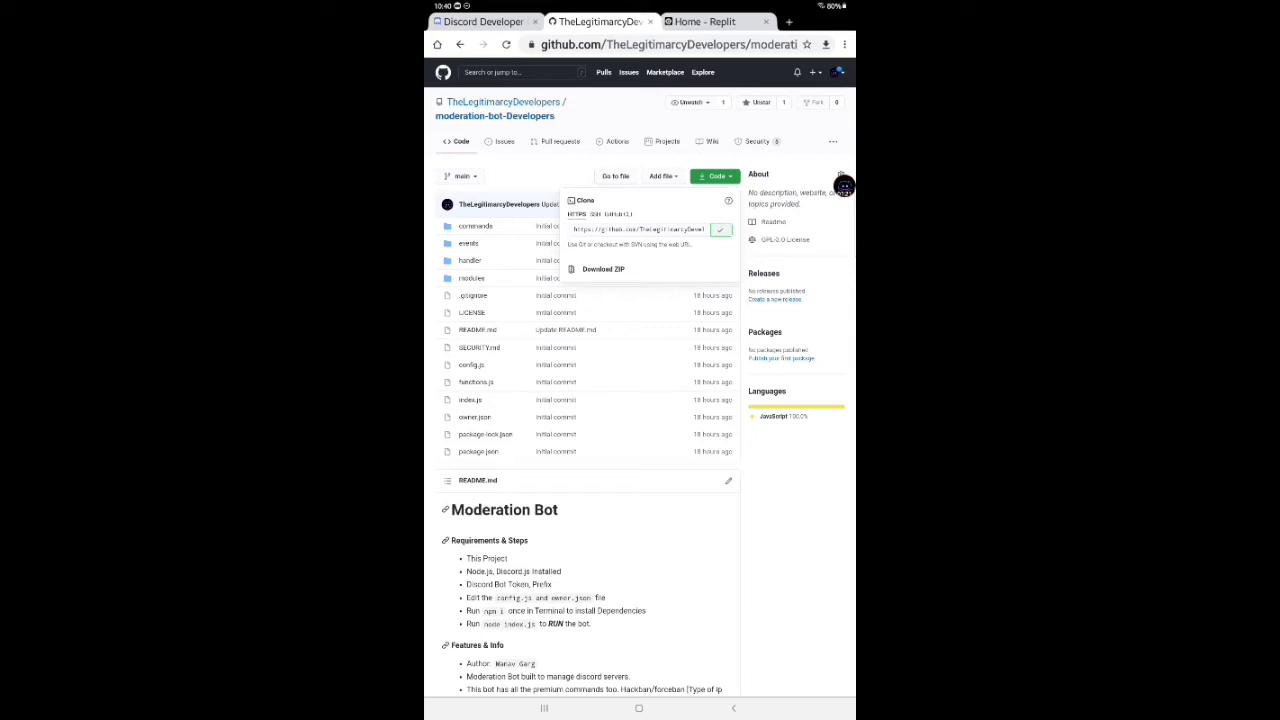
{"action": "left_click", "coordinate": [710, 20]}
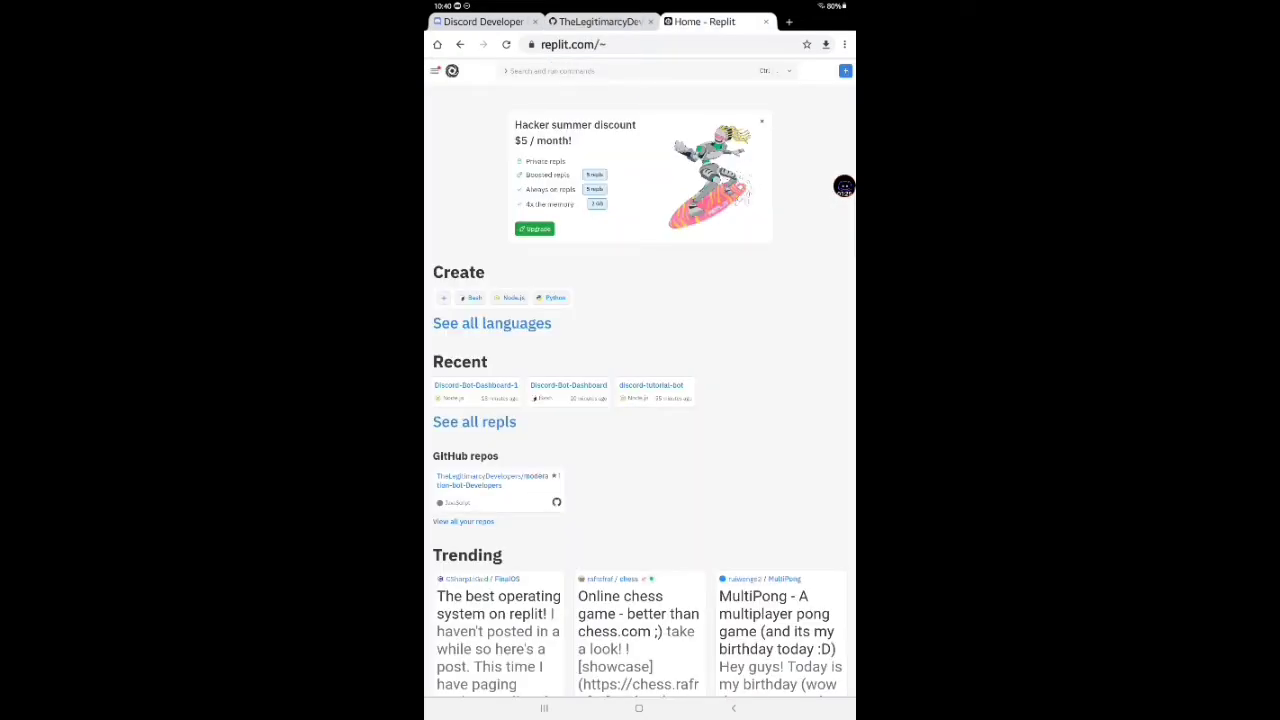
Create a new repl by importing the moderation-bot-Developers repository URL from GitHub
{"action": "left_click", "coordinate": [844, 44]}
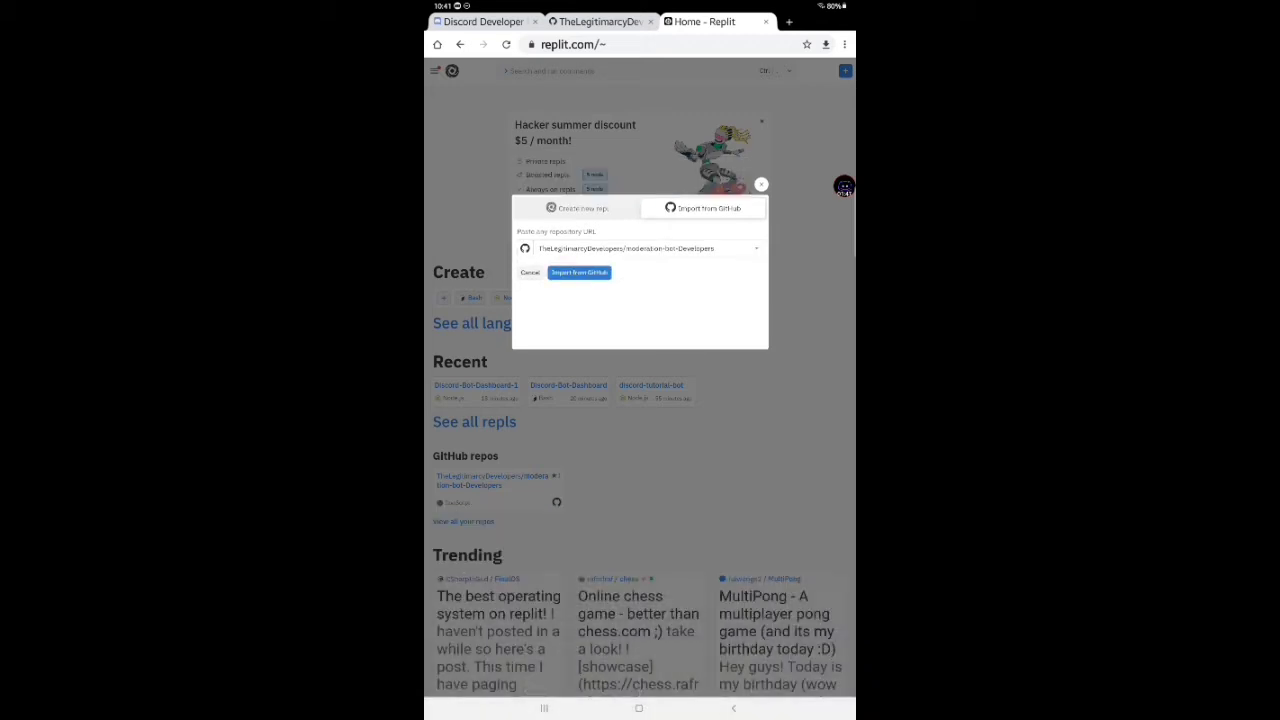
{"action": "left_click", "coordinate": [580, 272]}
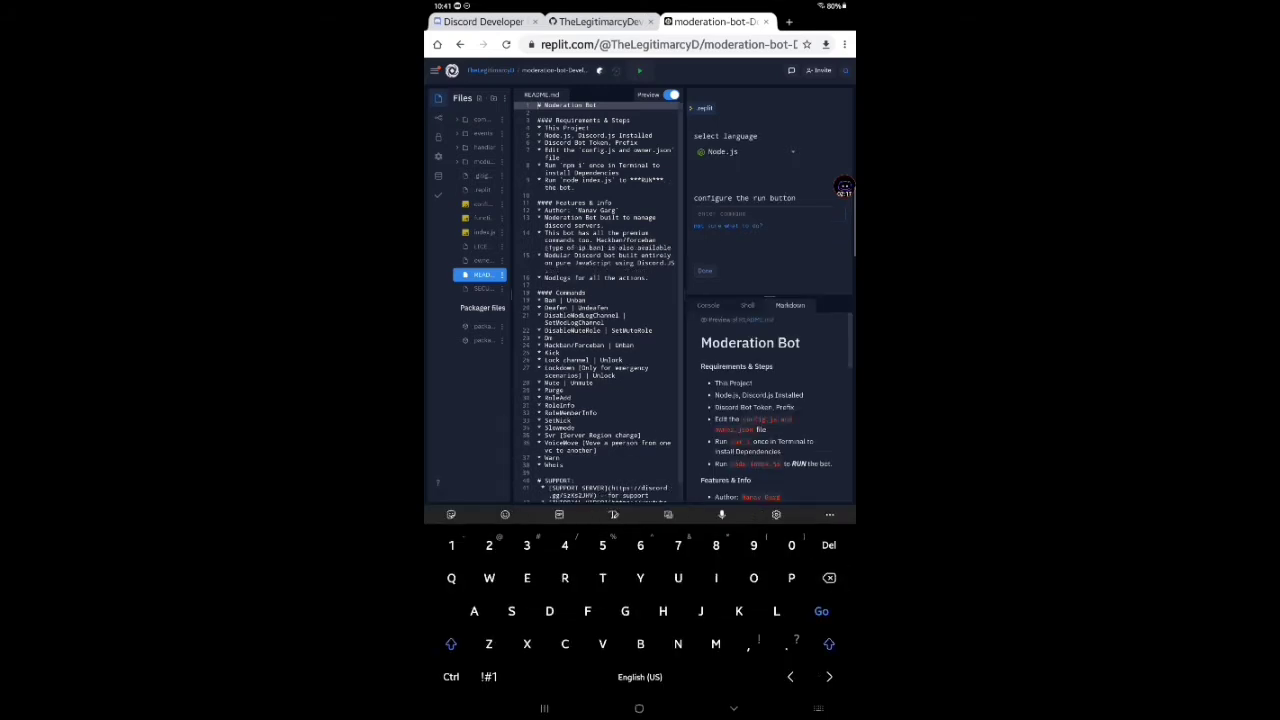
{"action": "type", "text": "node index.js"}
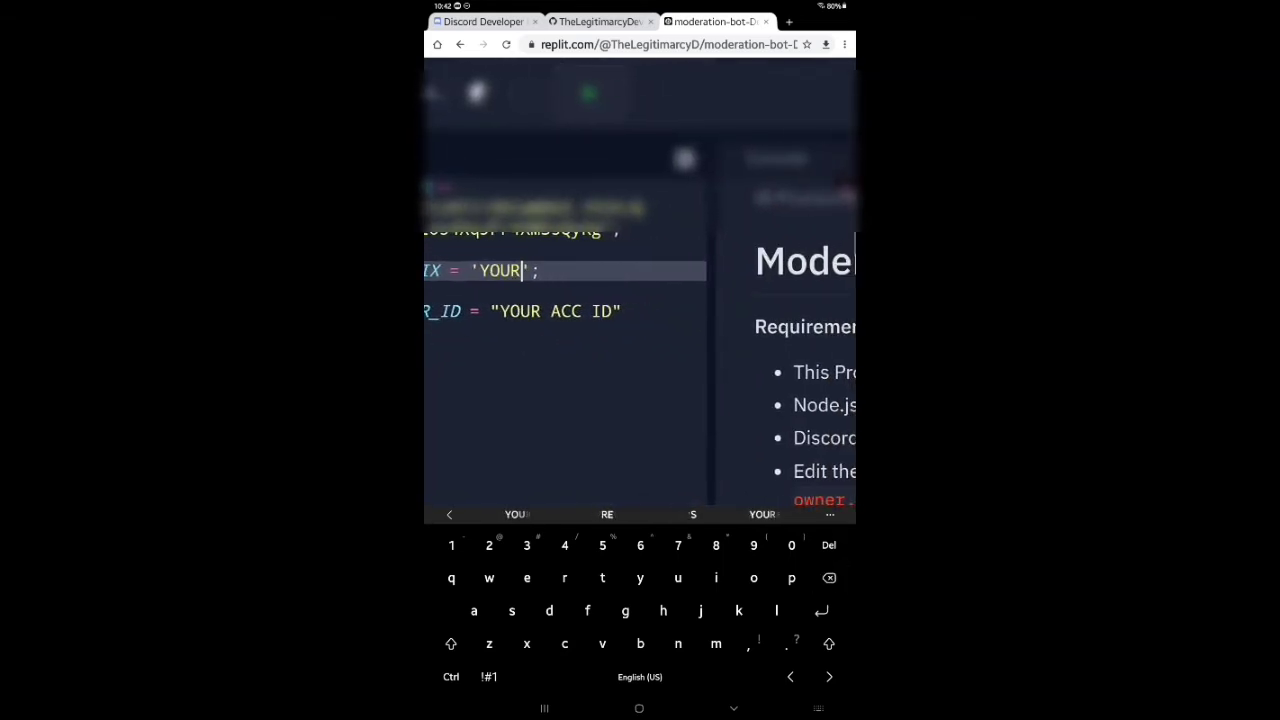
{"action": "key", "text": "backspace"}
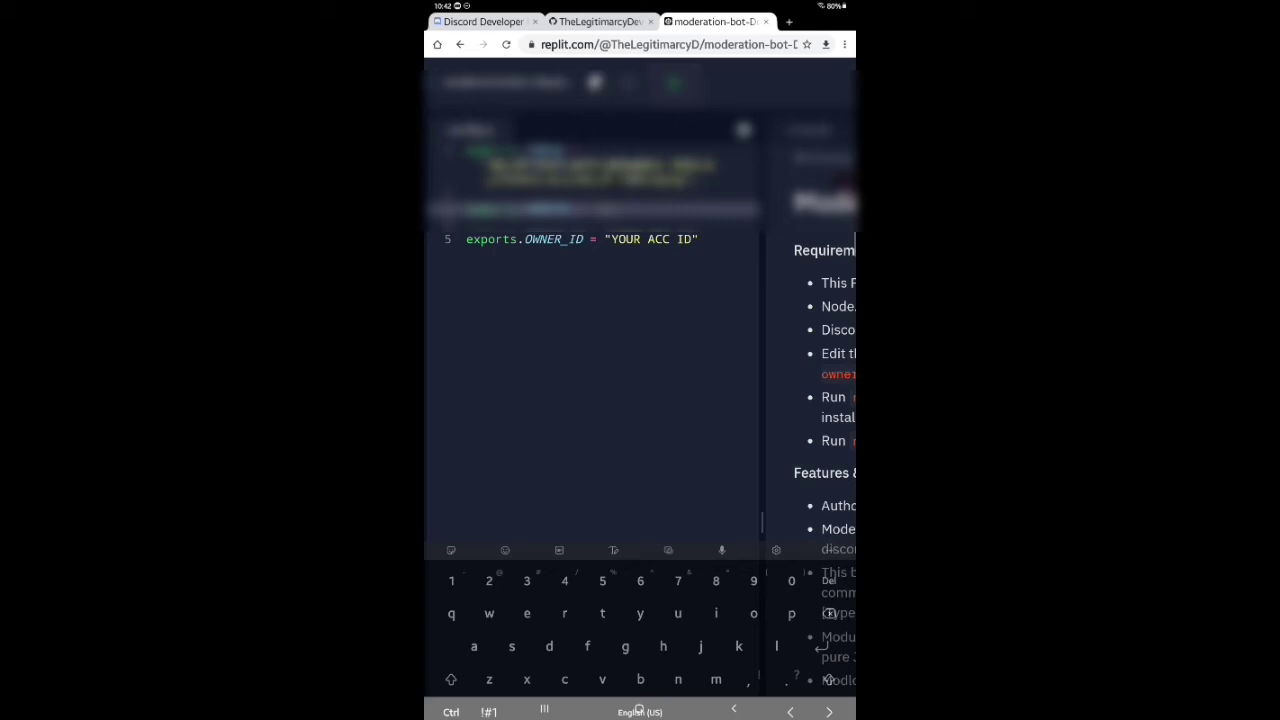
{"action": "type", "text": "820928134886326272\"]"}
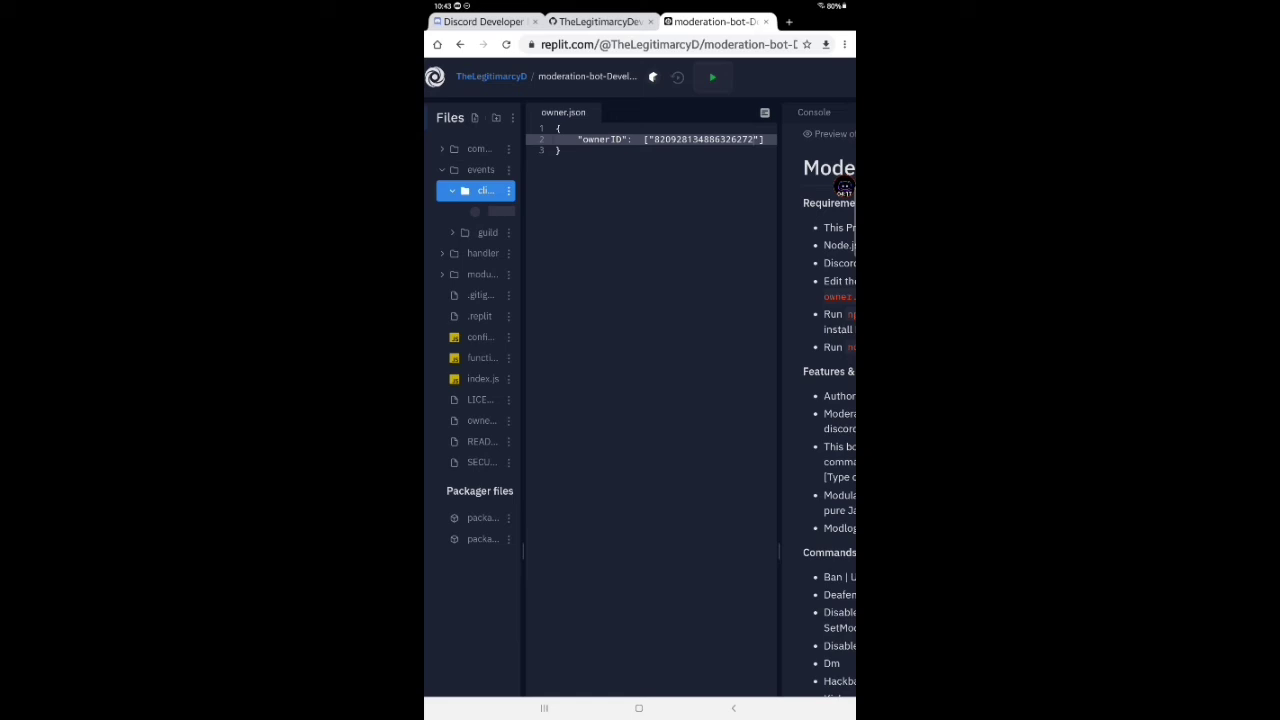
Set the setActivity type to 'PLAYING' in events/client/ready.js
{"action": "left_click", "coordinate": [490, 212]}
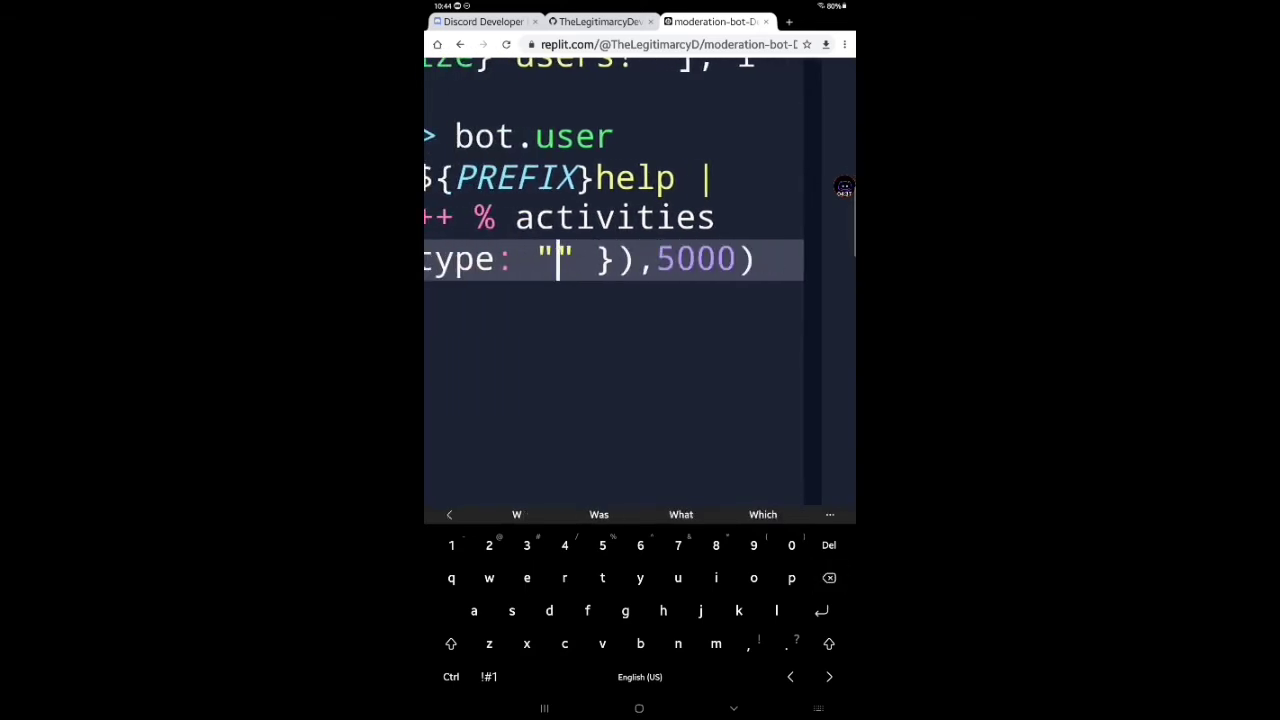
{"action": "type", "text": "PLAYING"}
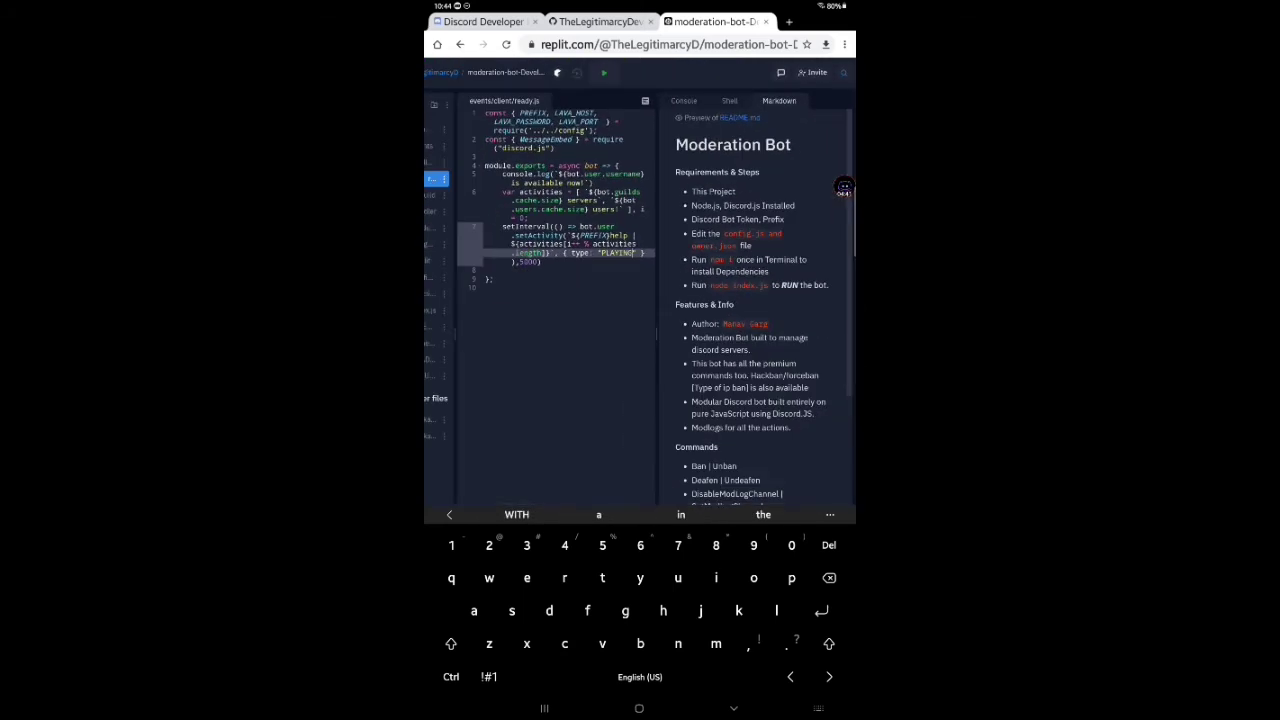
{"action": "left_click", "coordinate": [684, 100]}
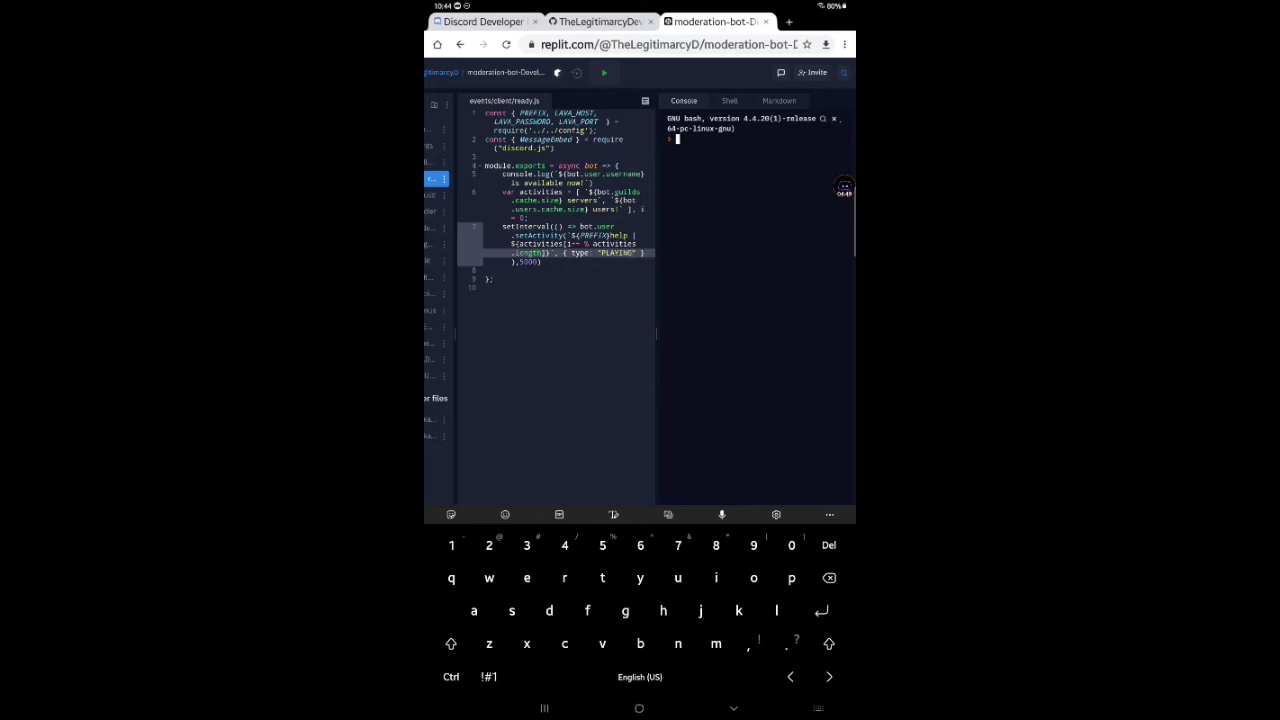
Run 'npm install' and 'npm i express' in the Shell so the bot can start
{"action": "type", "text": "npm install"}
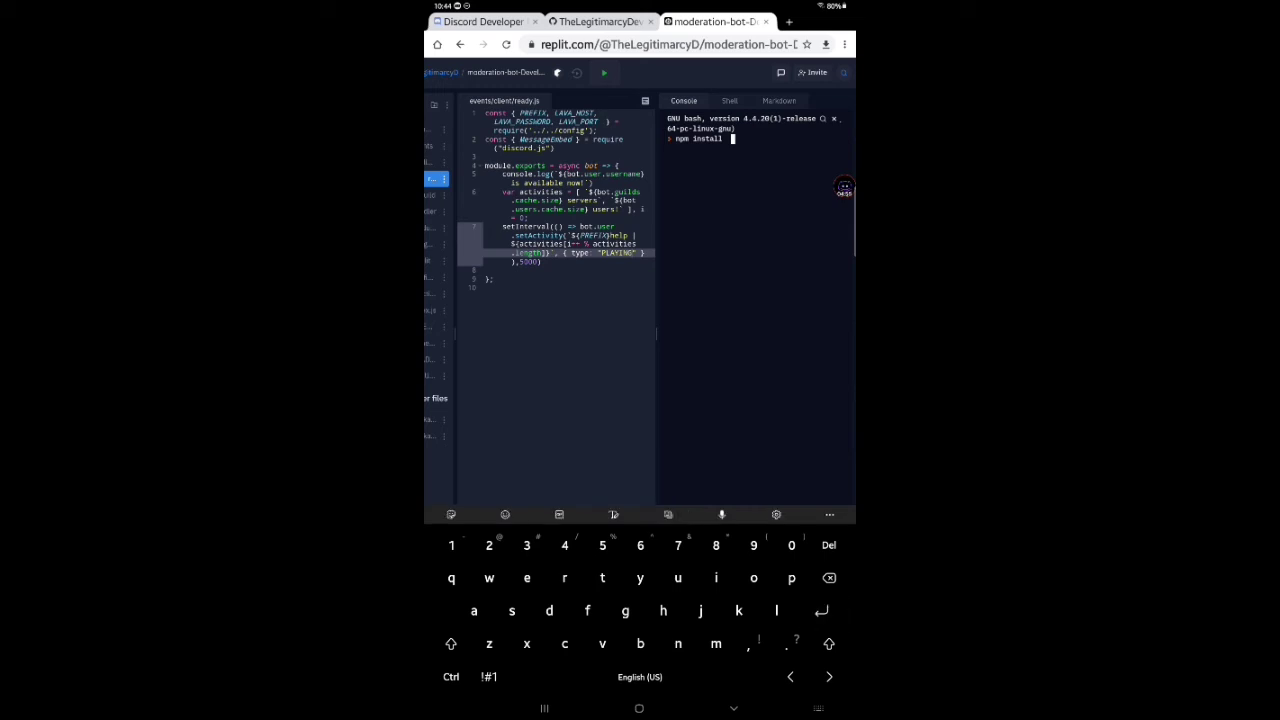
{"action": "key", "text": "enter"}
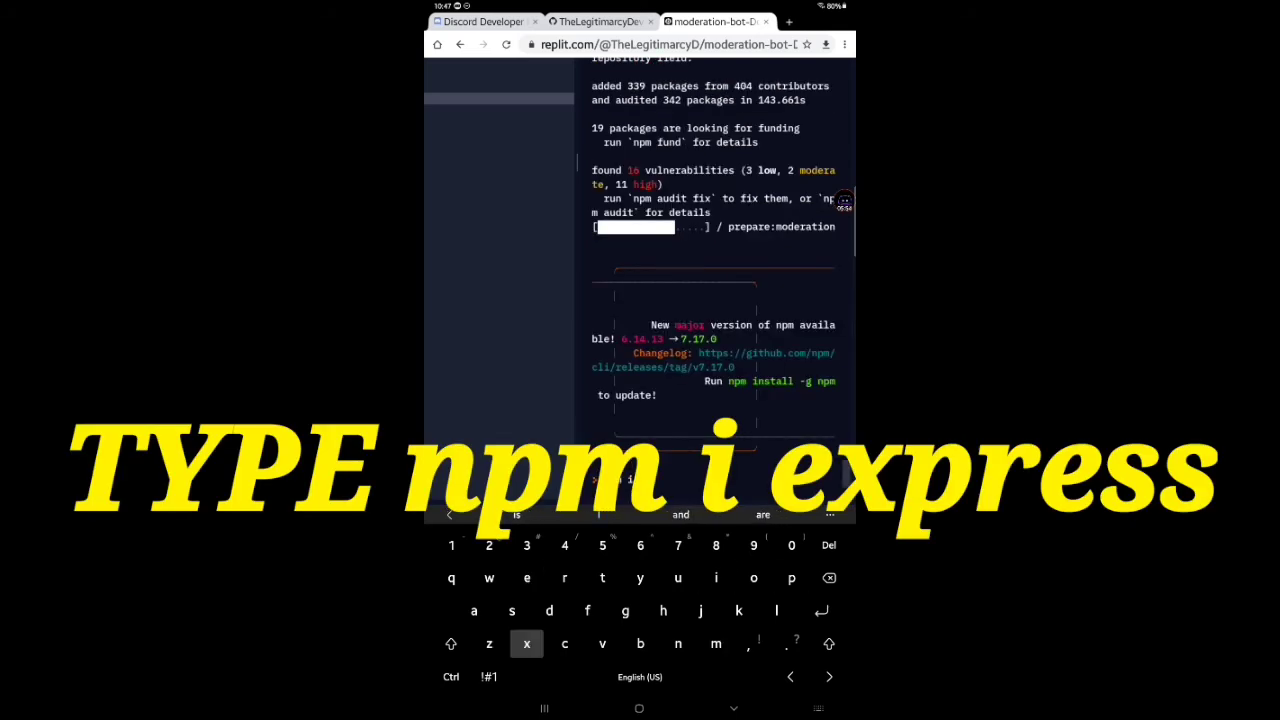
{"action": "type", "text": "npm i express"}
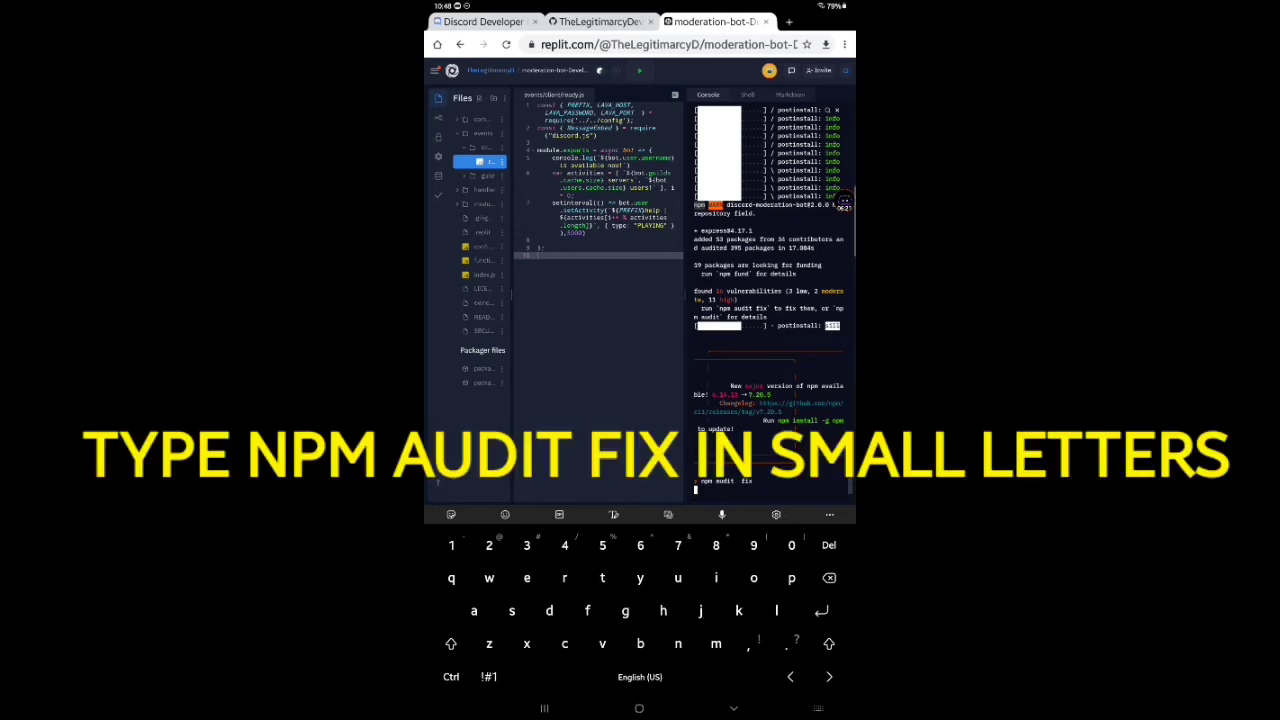
{"action": "key", "text": "Return"}
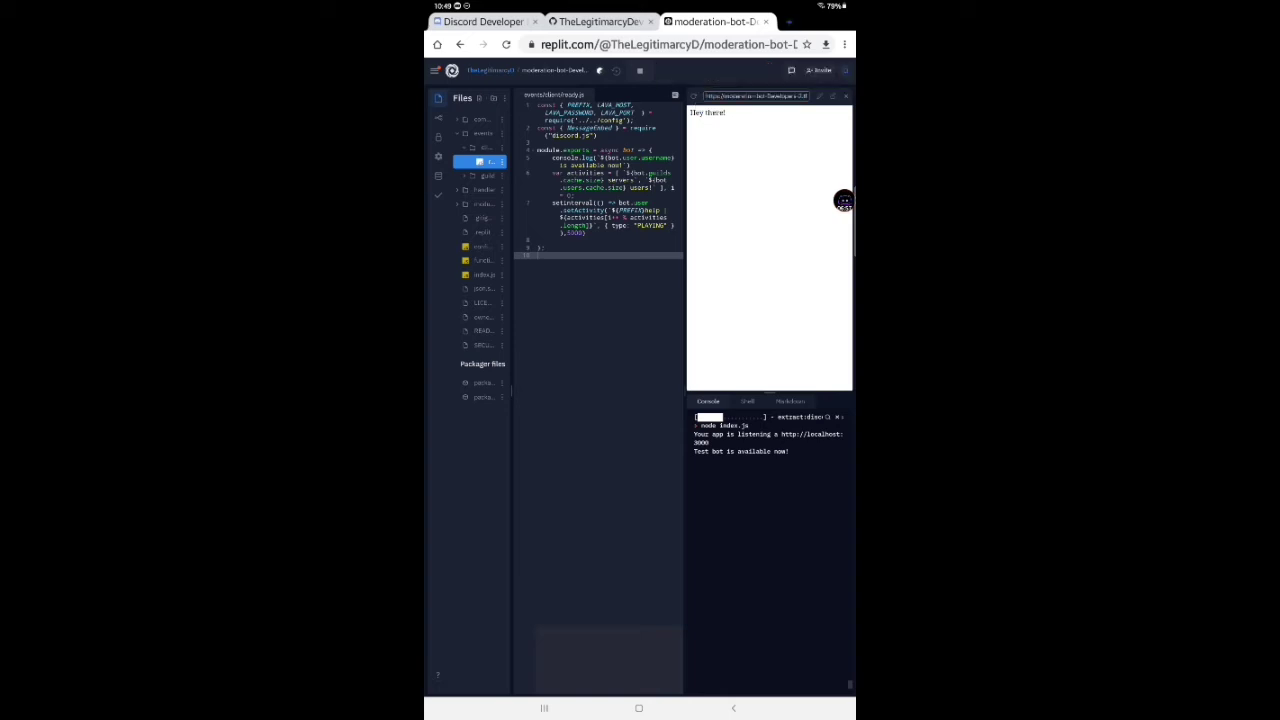
Search Google for uptimerobot and go to the UptimeRobot dashboard result
{"action": "left_click", "coordinate": [836, 20]}
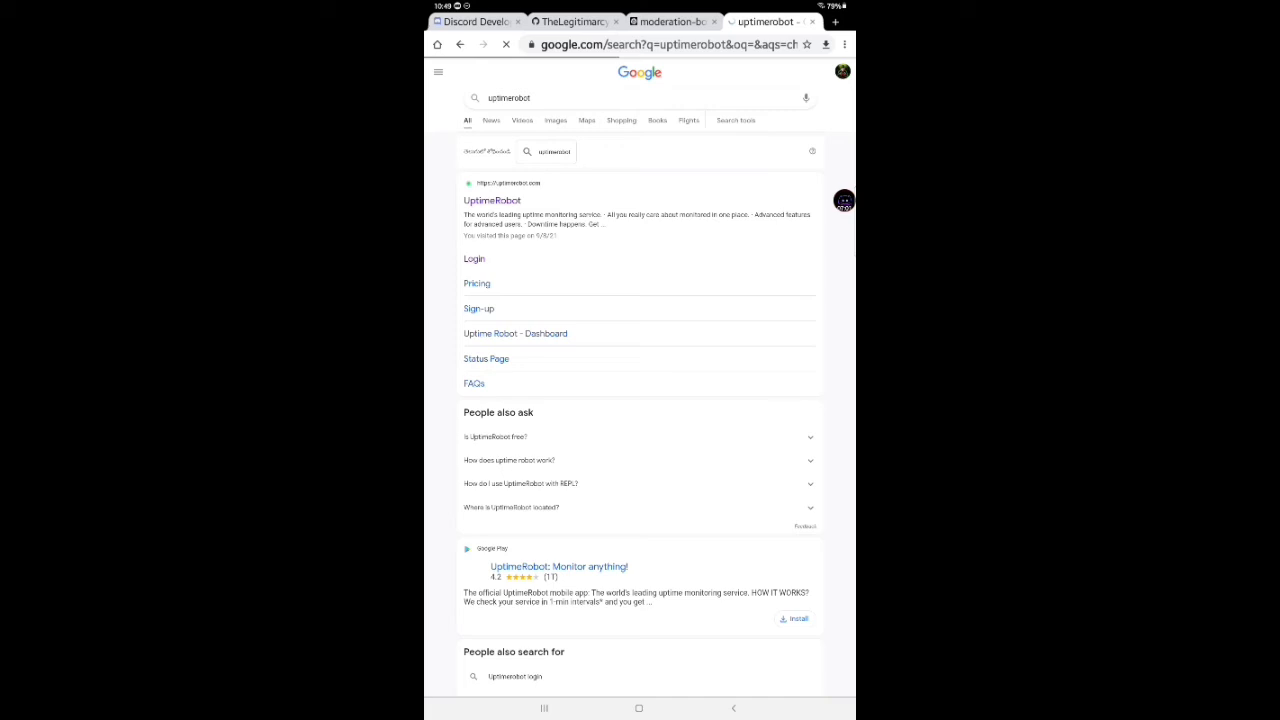
{"action": "left_click", "coordinate": [492, 200]}
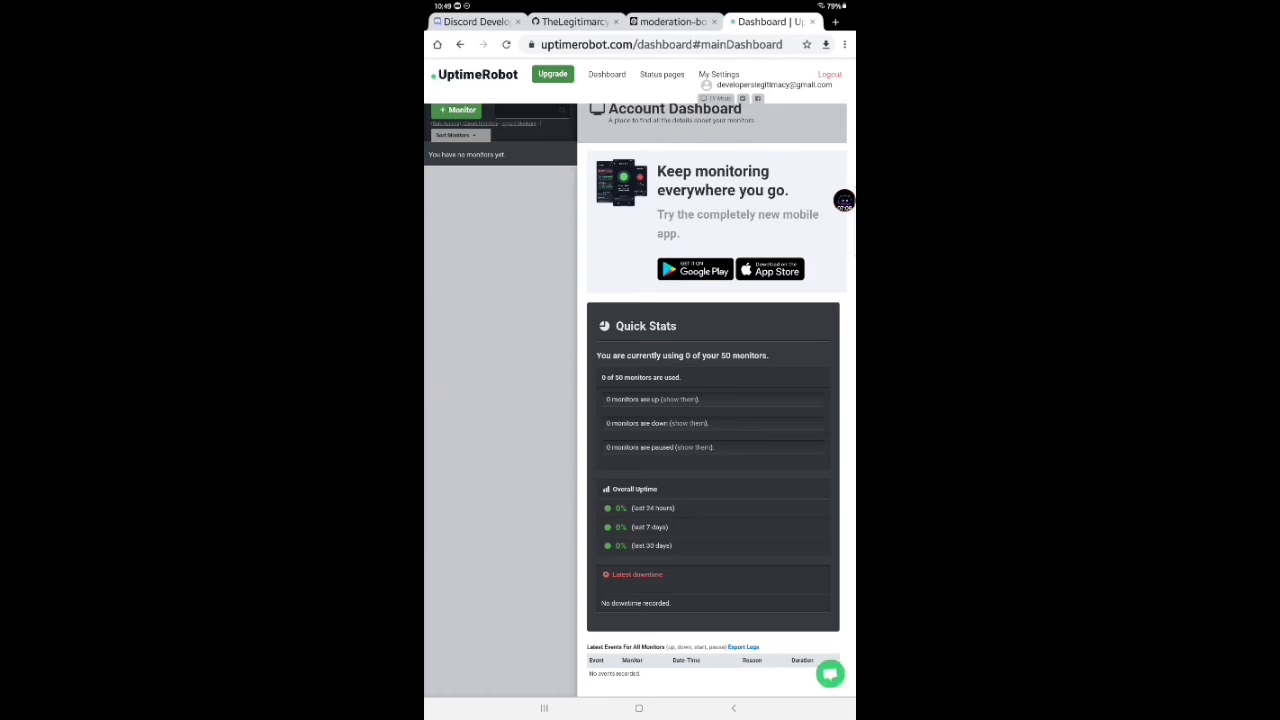
Create an HTTP monitor named 'Test bot' pointing at the repl's web URL, then close the form
{"action": "left_click", "coordinate": [458, 110]}
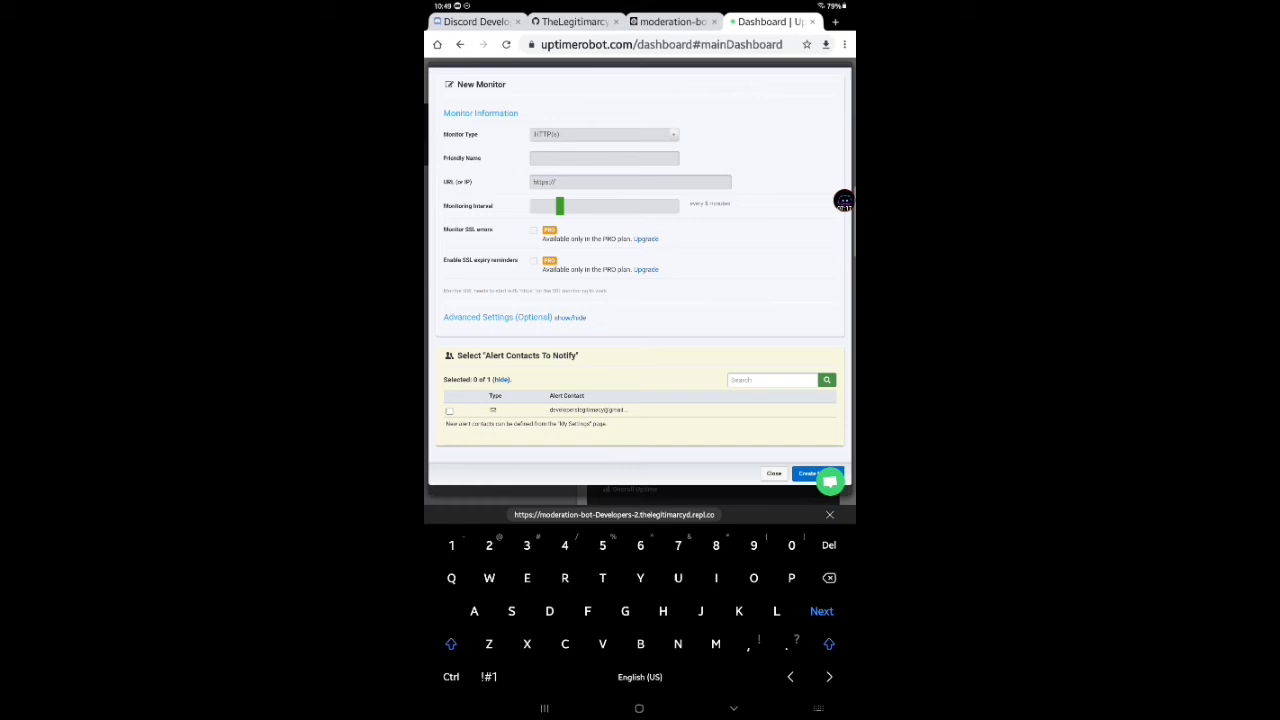
{"action": "left_click", "coordinate": [604, 158]}
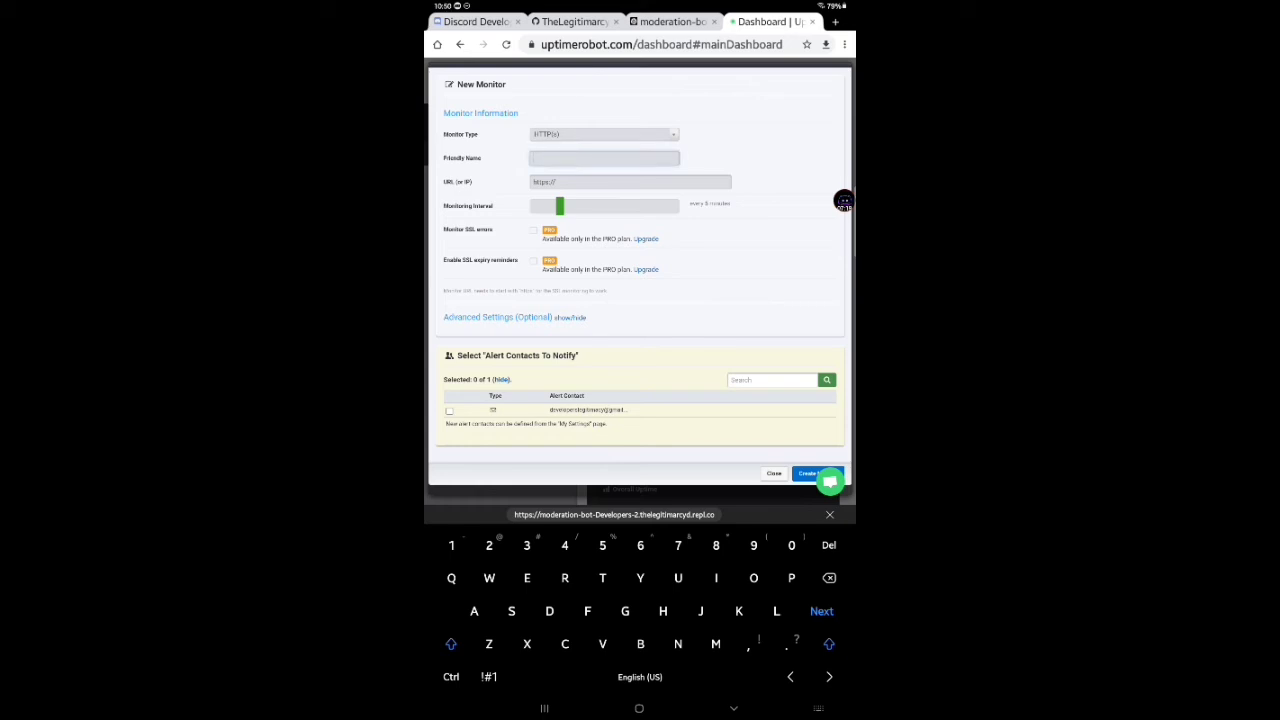
{"action": "type", "text": "Test"}
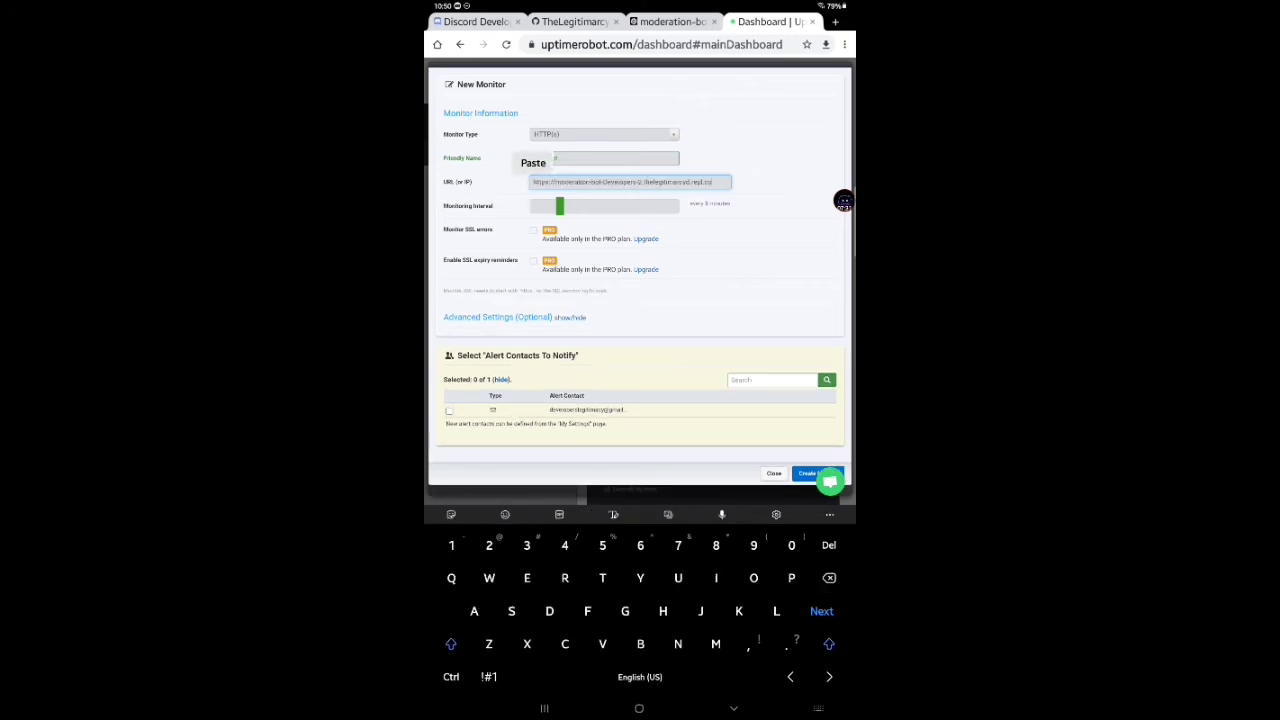
{"action": "type", "text": "Test bot"}
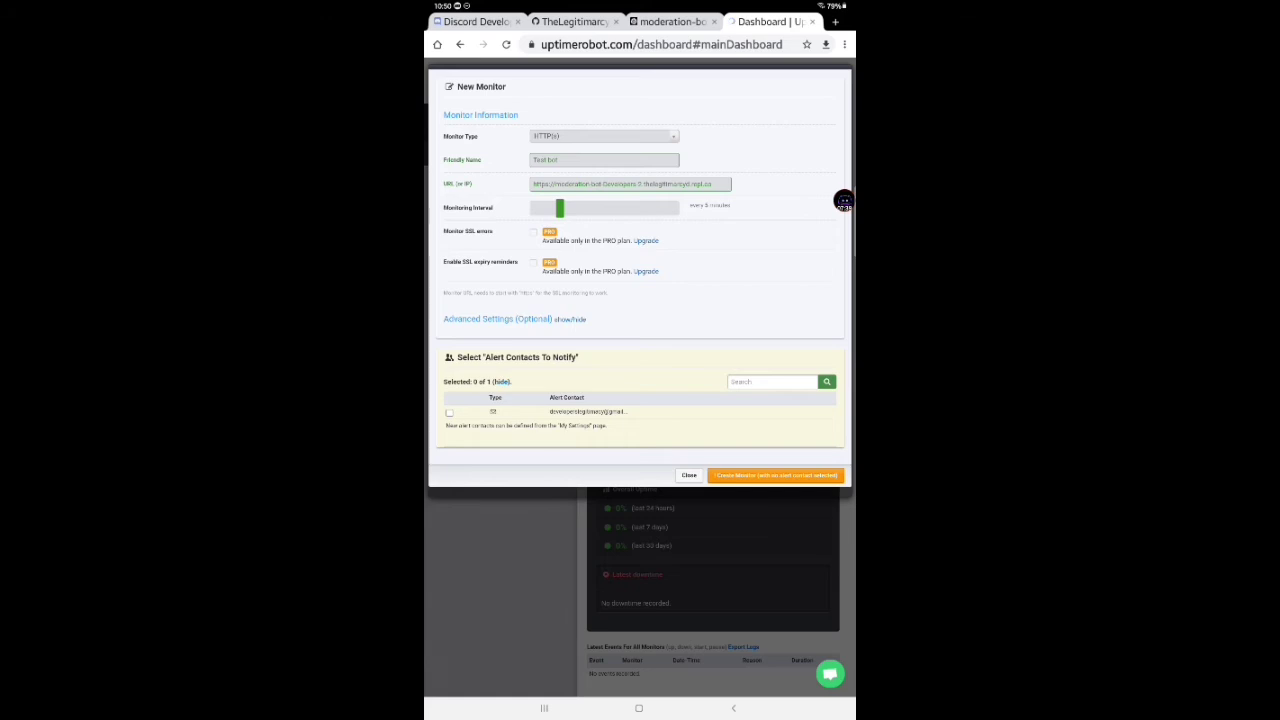
{"action": "left_click", "coordinate": [776, 476]}
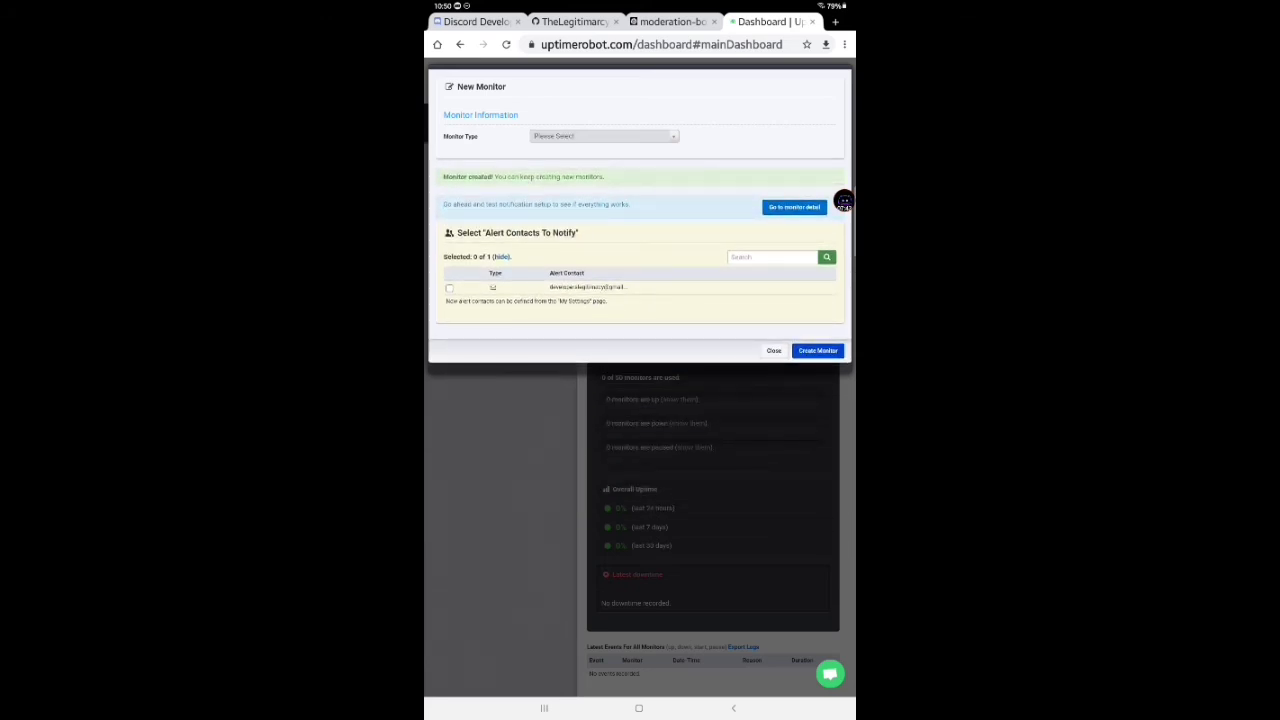
{"action": "left_click", "coordinate": [772, 350]}
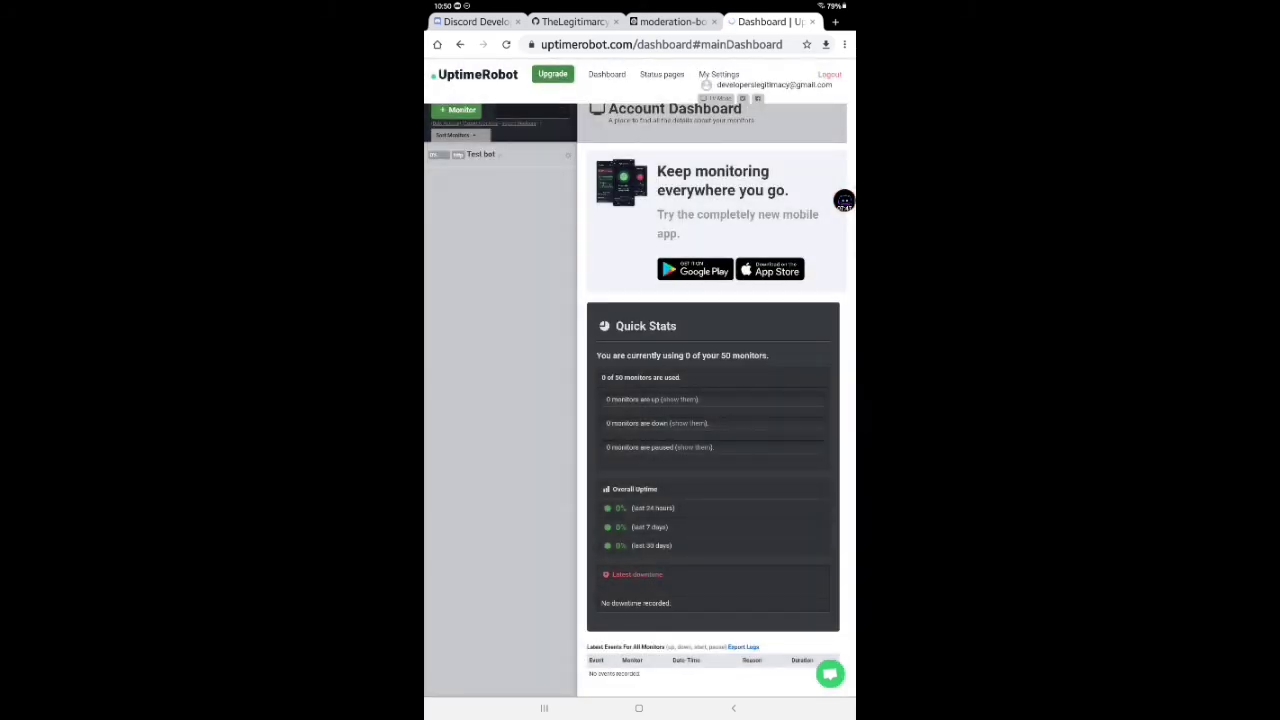
Return to the Developer Portal and go to the bot's OAuth2 URL Generator section
{"action": "left_click", "coordinate": [476, 22]}
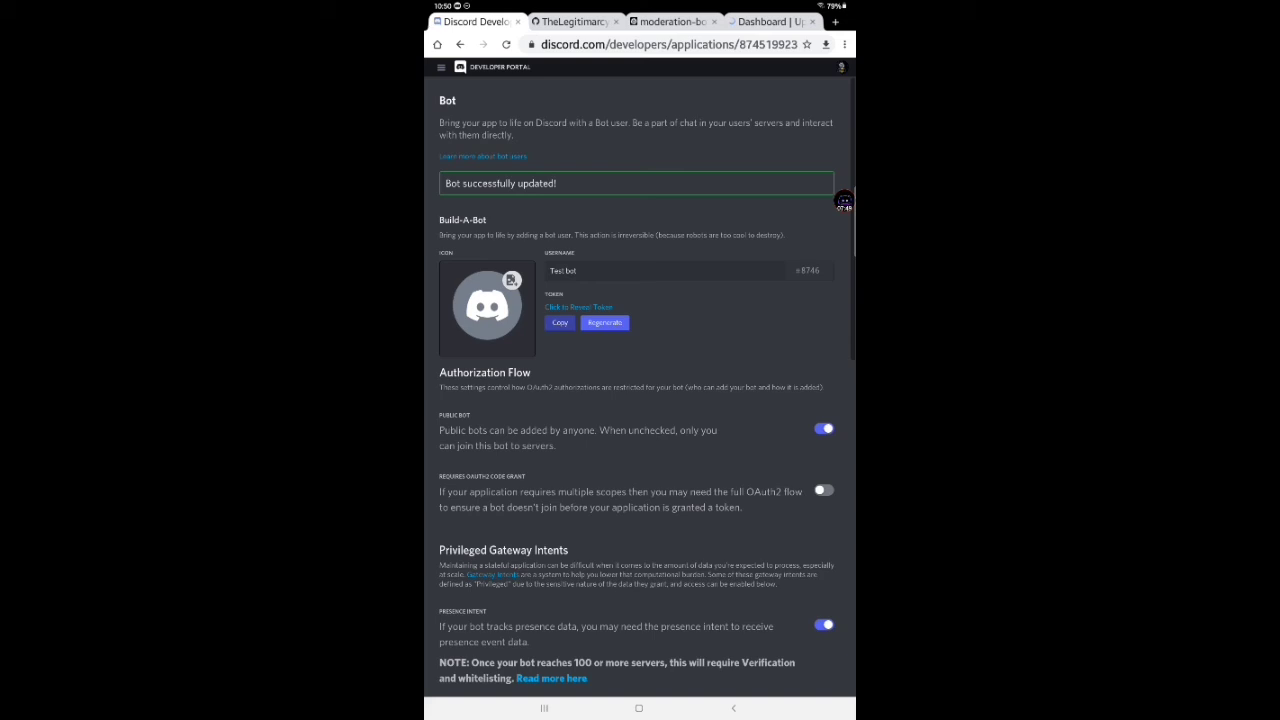
{"action": "left_click", "coordinate": [440, 68]}
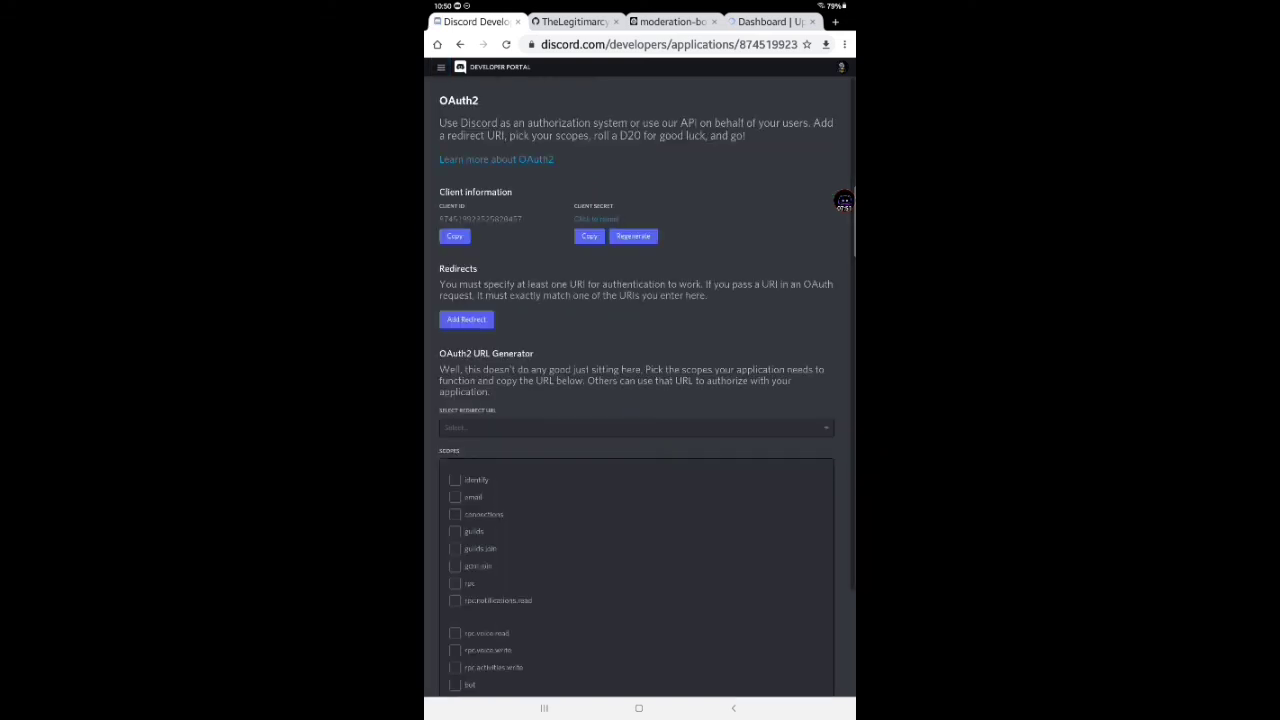
{"action": "scroll", "scroll_direction": "down", "scroll_amount": 3}
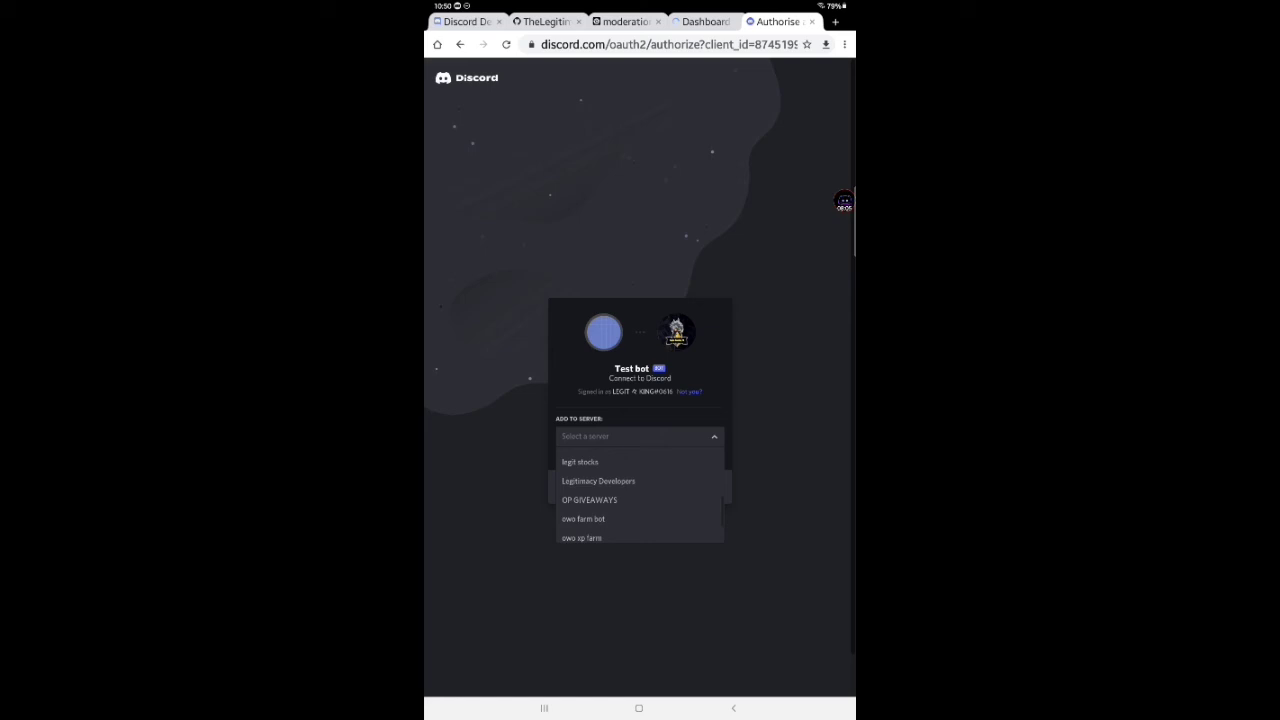
Select Legitimacy Developers, authorise Test bot with Administrator permission, and pass the 'I am human' captcha
{"action": "scroll", "scroll_direction": "down", "scroll_amount": 3}
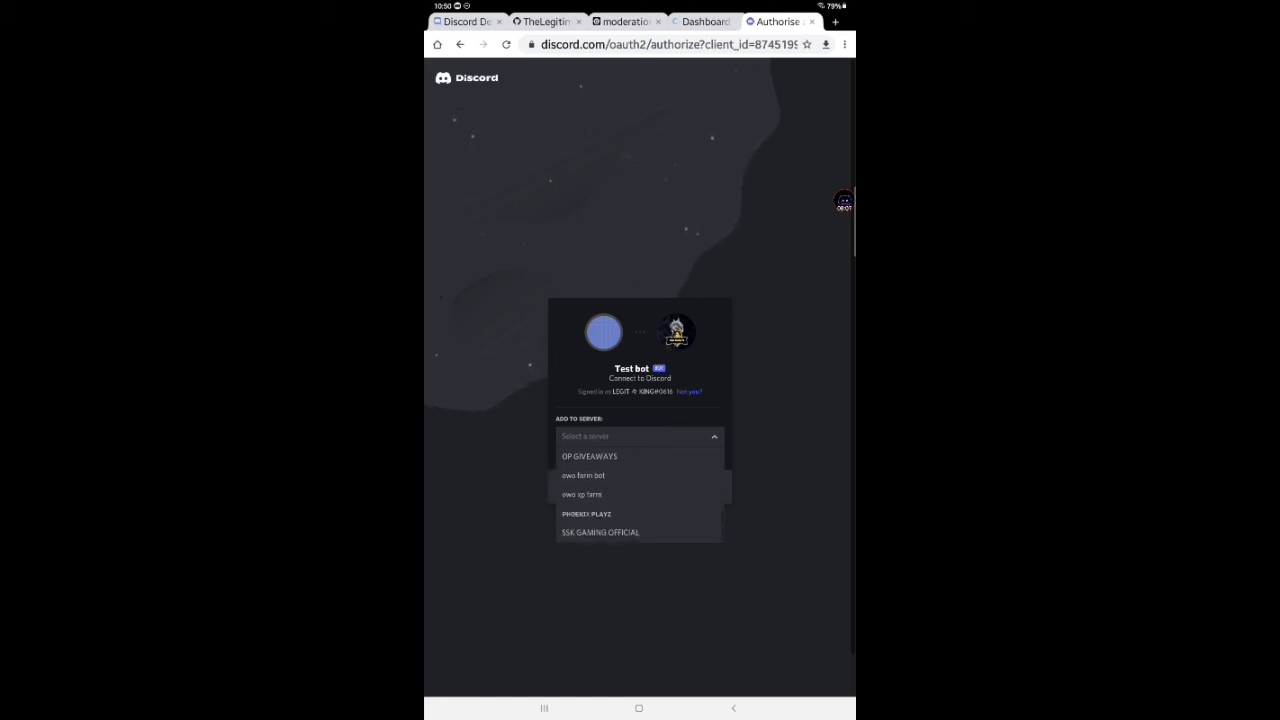
{"action": "scroll", "scroll_direction": "down", "scroll_amount": 3}
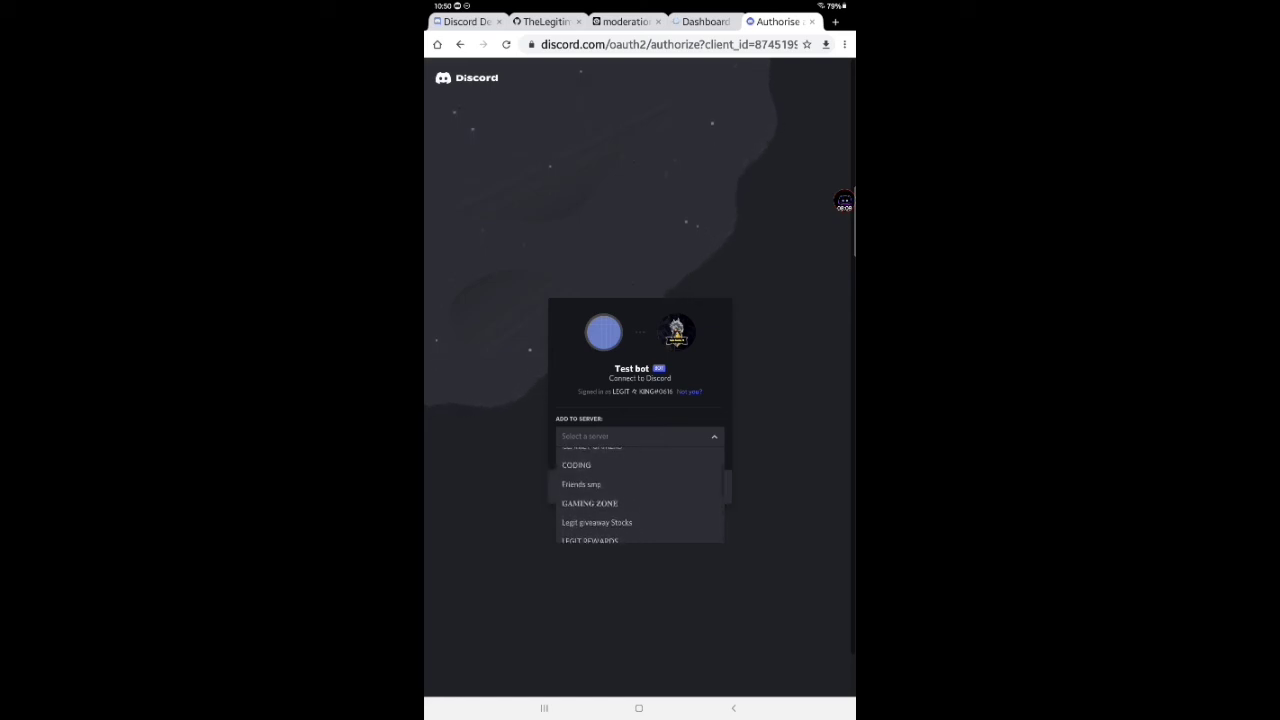
{"action": "scroll", "scroll_direction": "down", "scroll_amount": 3}
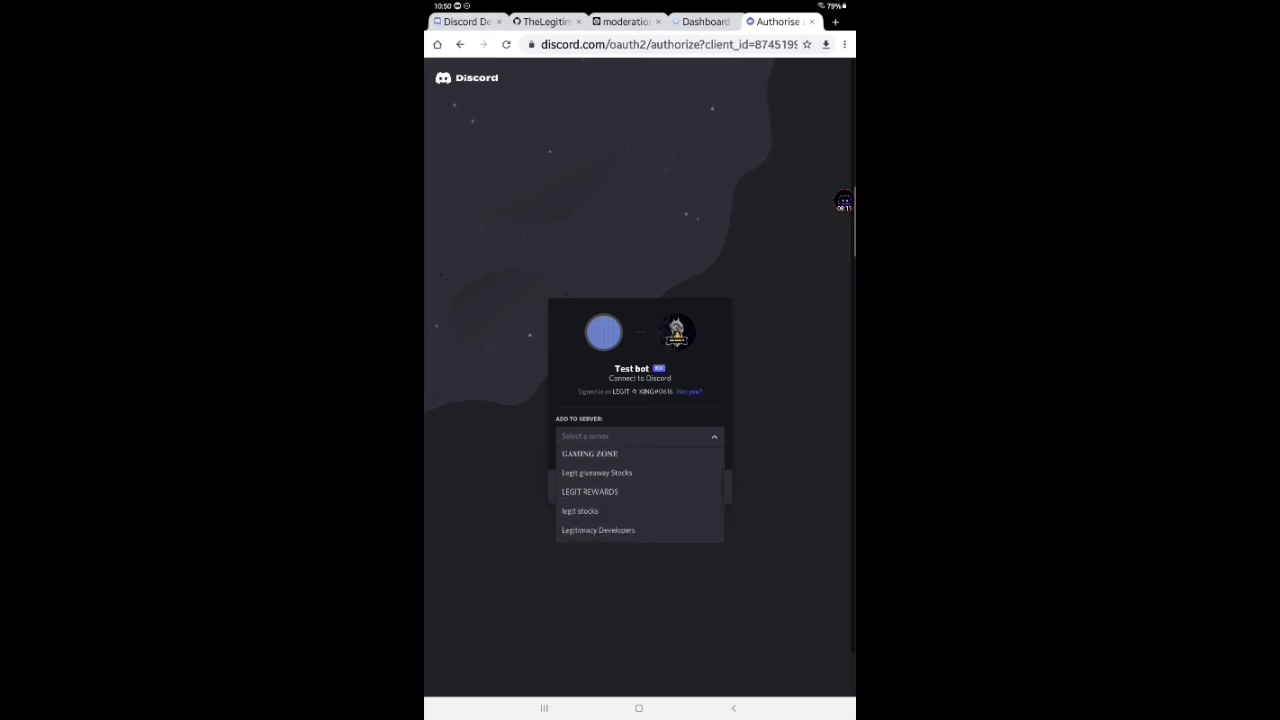
{"action": "left_click", "coordinate": [598, 530]}
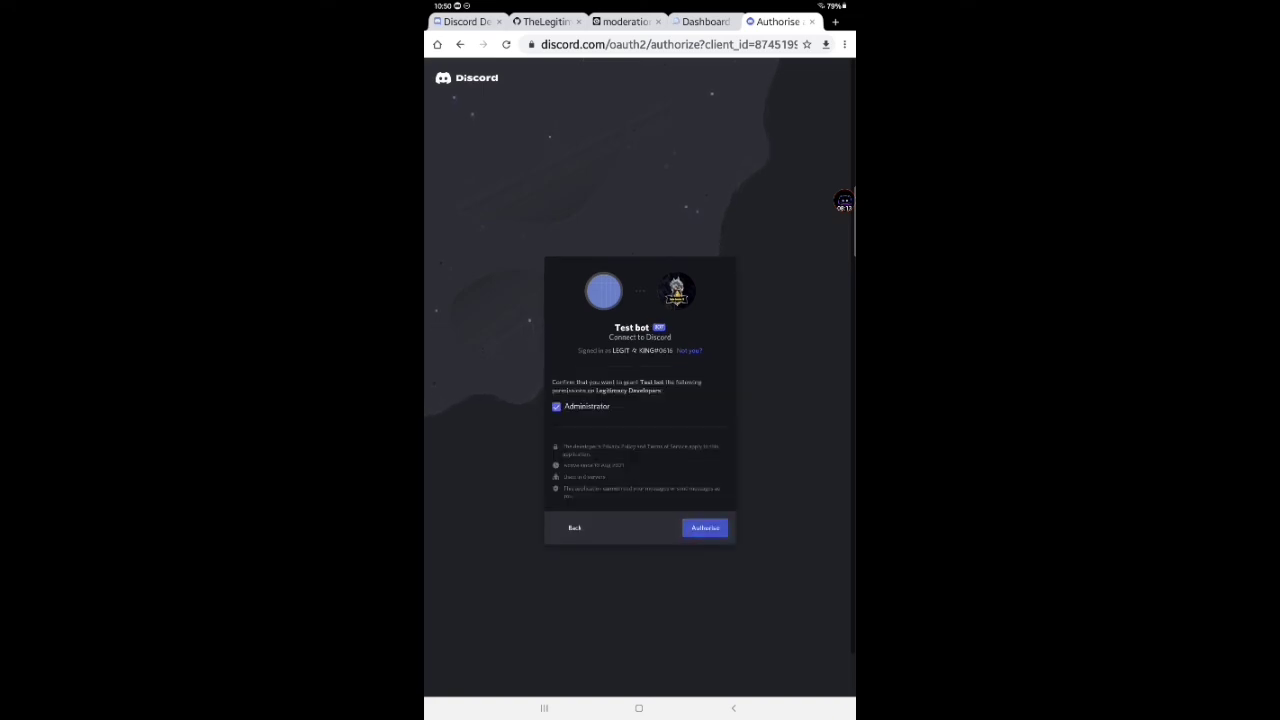
{"action": "left_click", "coordinate": [704, 528]}
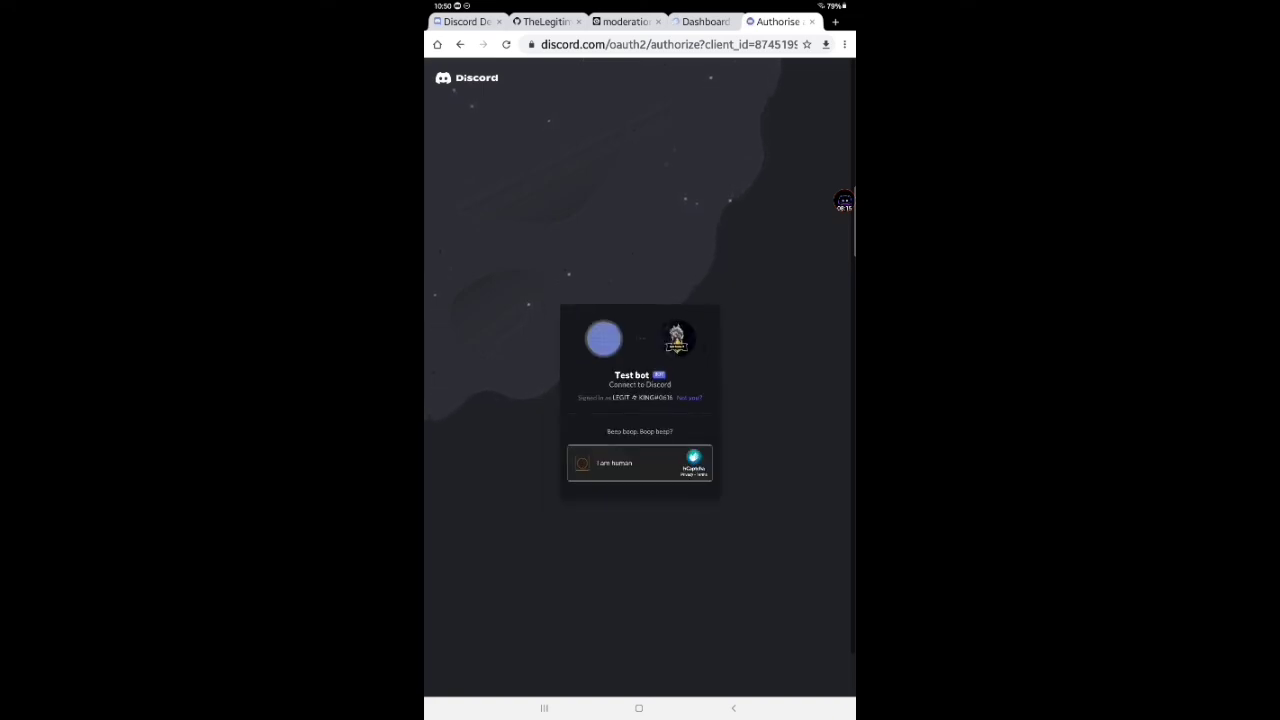
{"action": "left_click", "coordinate": [584, 464]}
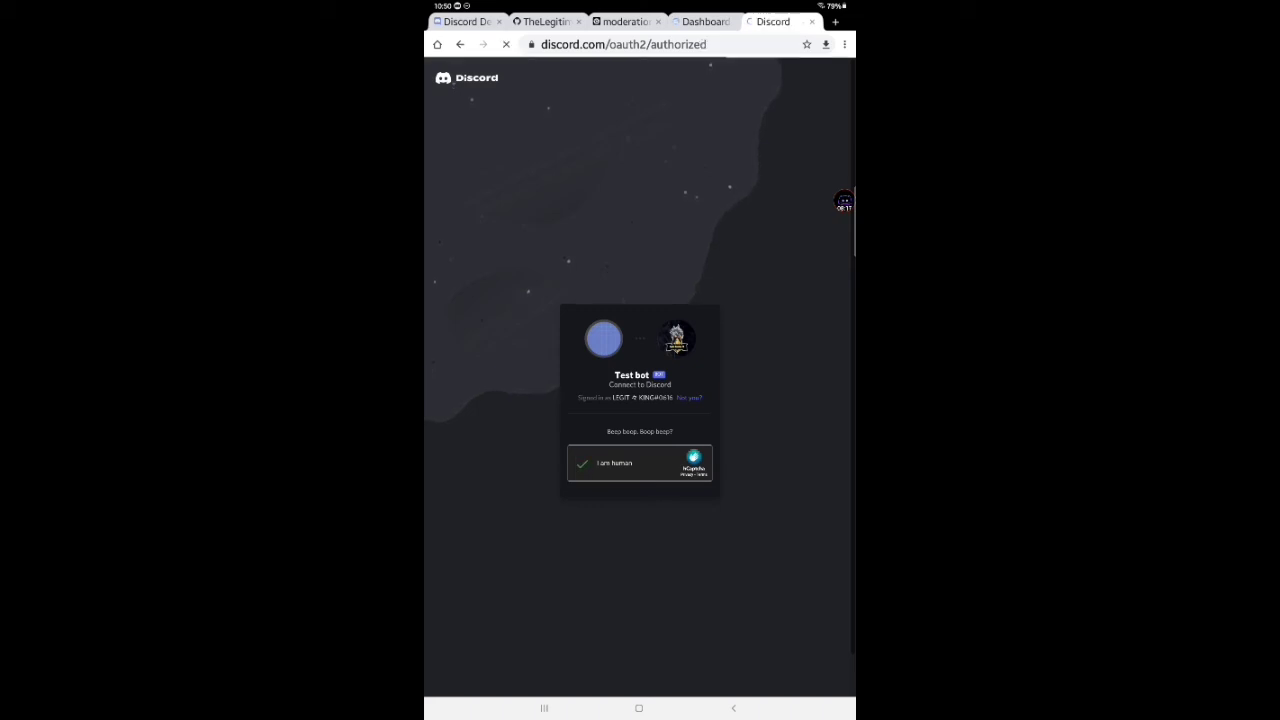